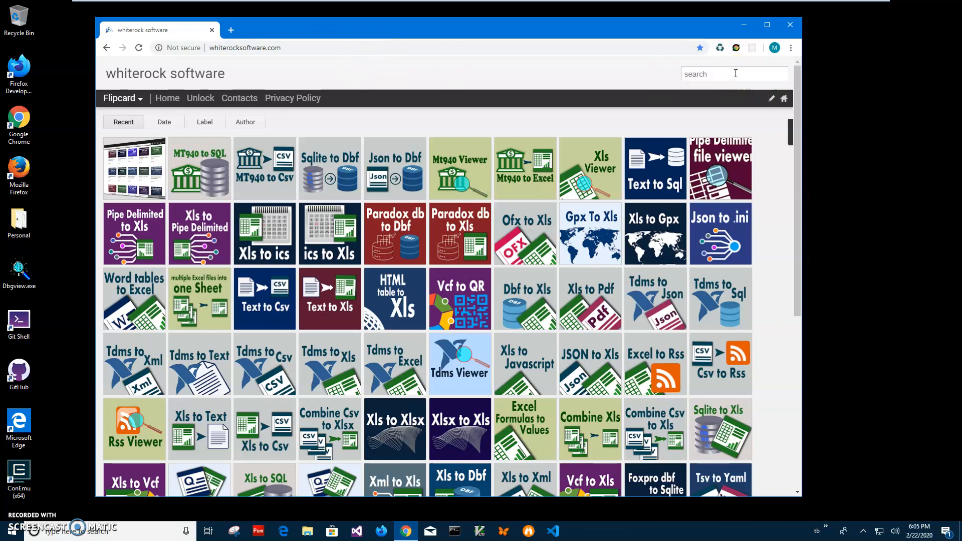
Search the whiterock site for 'mt9' and open the MT940 to SQL post
type("mt9")
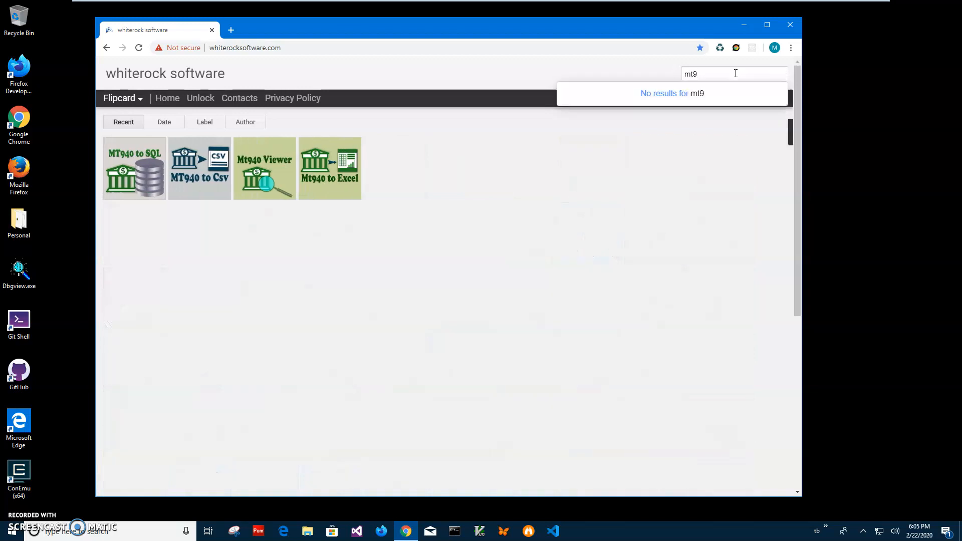
mouse_move(131, 198)
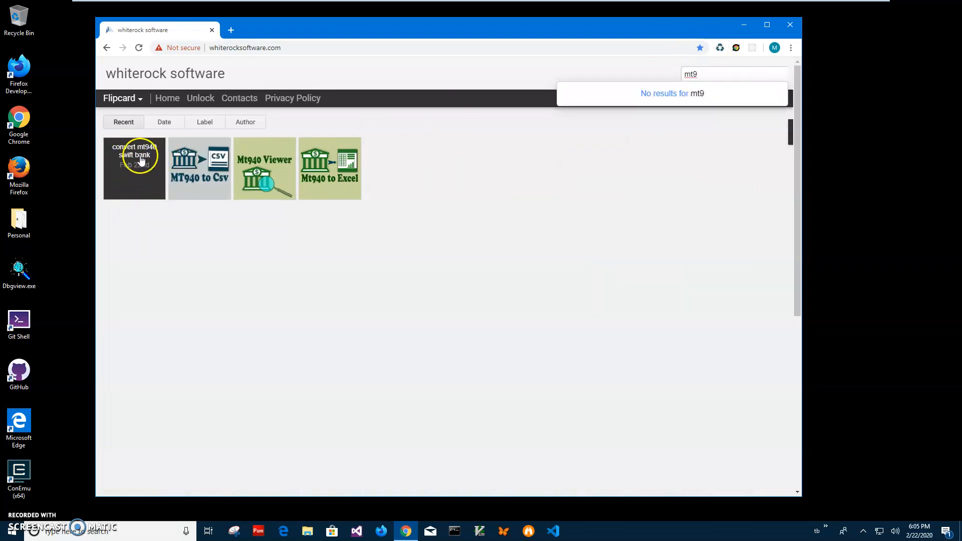
left_click(133, 166)
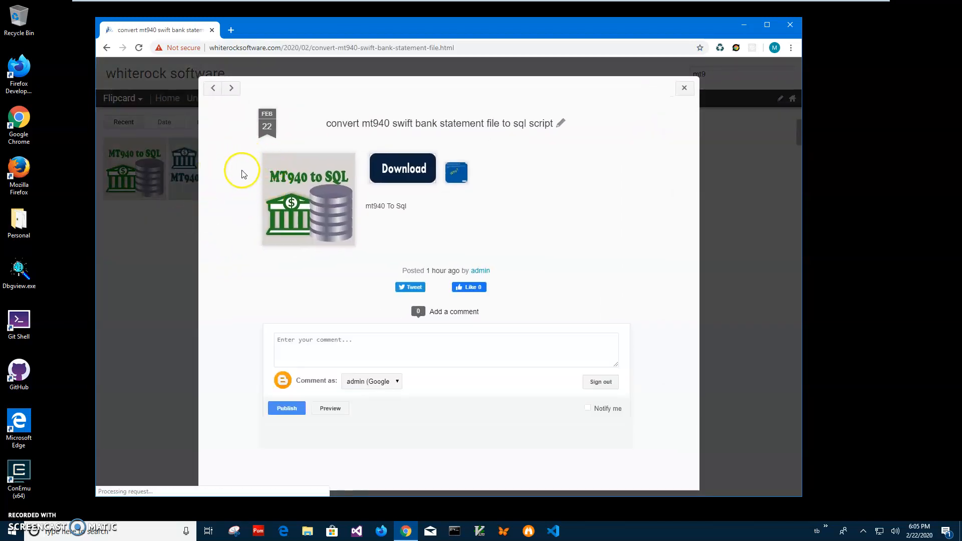
Download the mt940ToSqlSetup.zip installer from the converter post
left_click(403, 168)
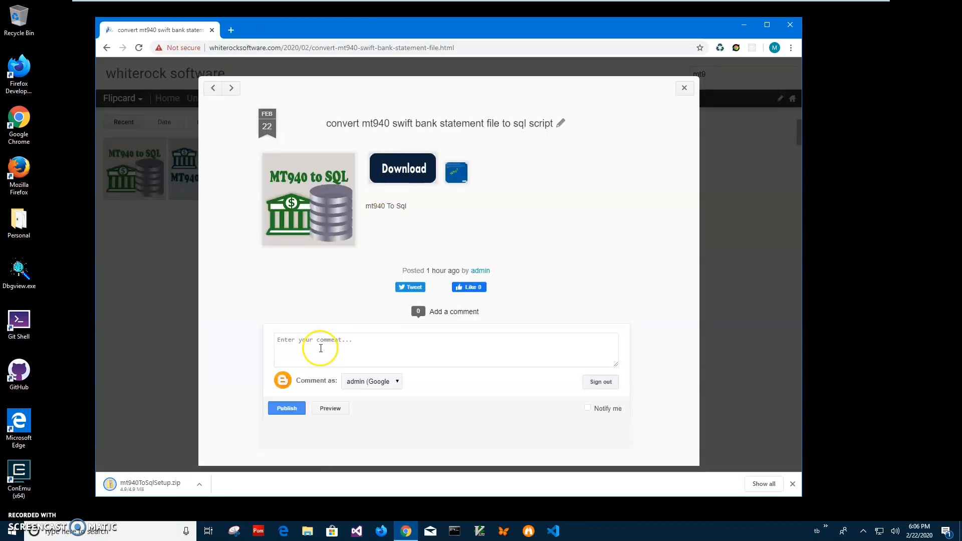
mouse_move(177, 490)
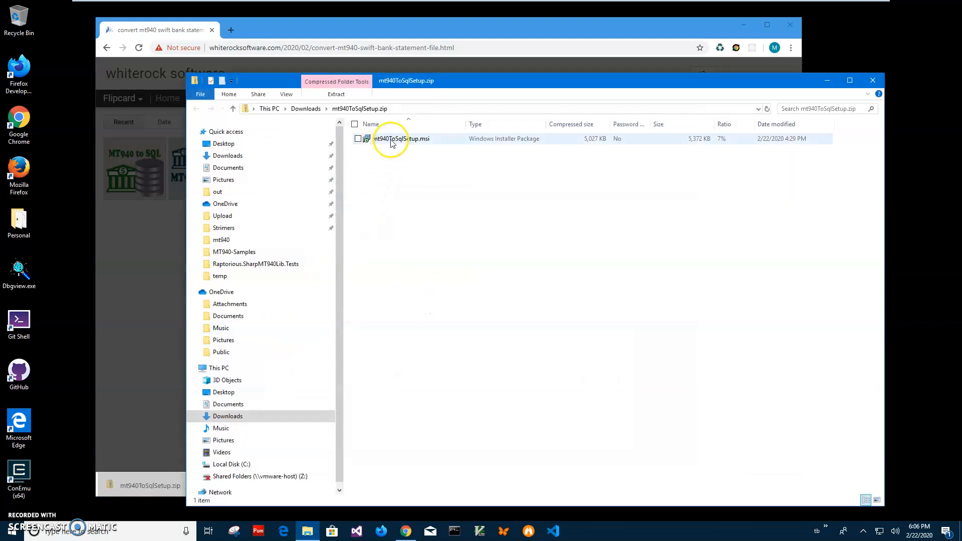
Run the setup package despite the SmartScreen warning, finish the wizard, and close the zip folder
double_click(402, 139)
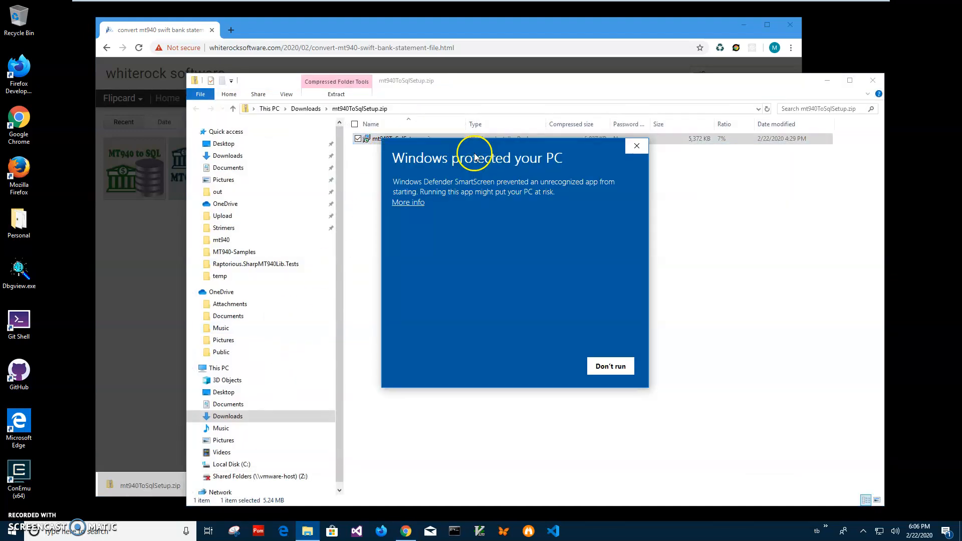
left_click(408, 203)
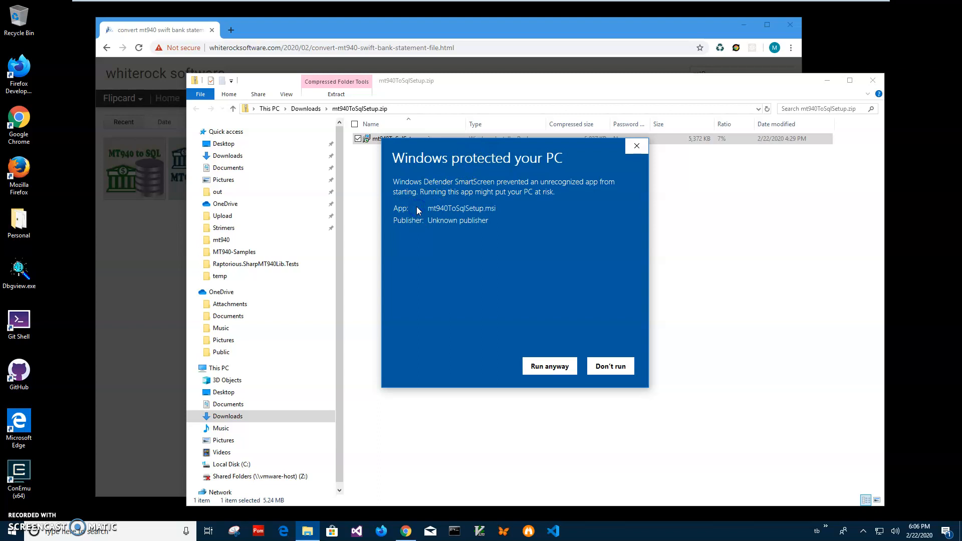
mouse_move(264, 82)
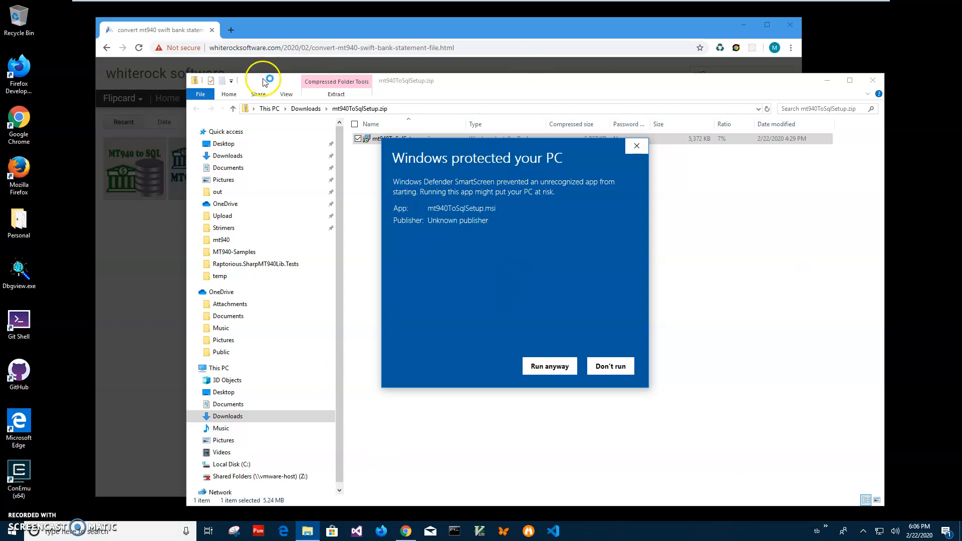
mouse_move(502, 224)
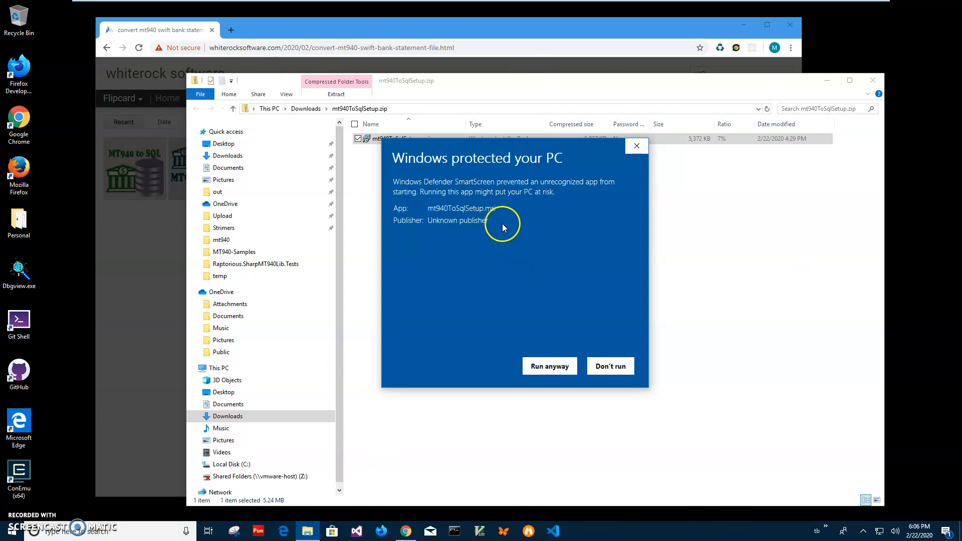
mouse_move(629, 290)
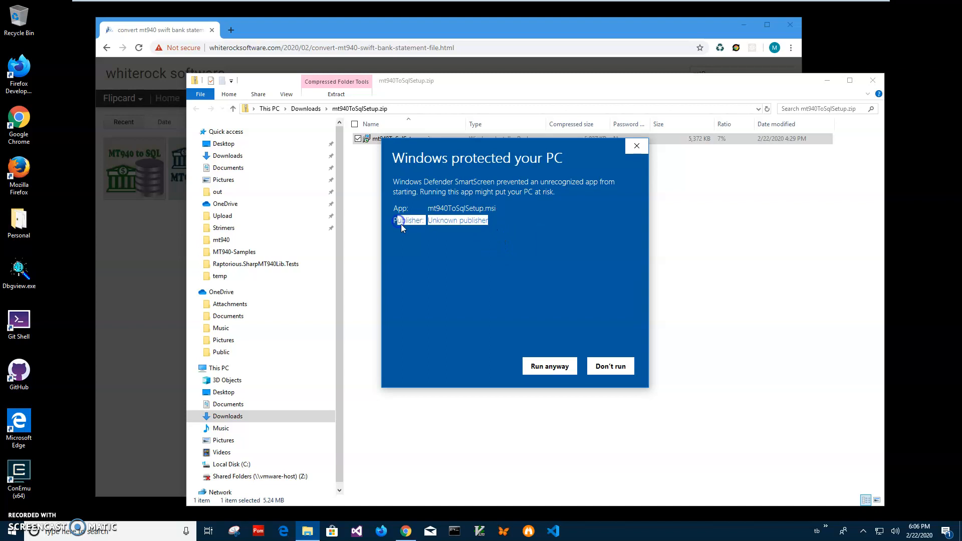
left_click(549, 366)
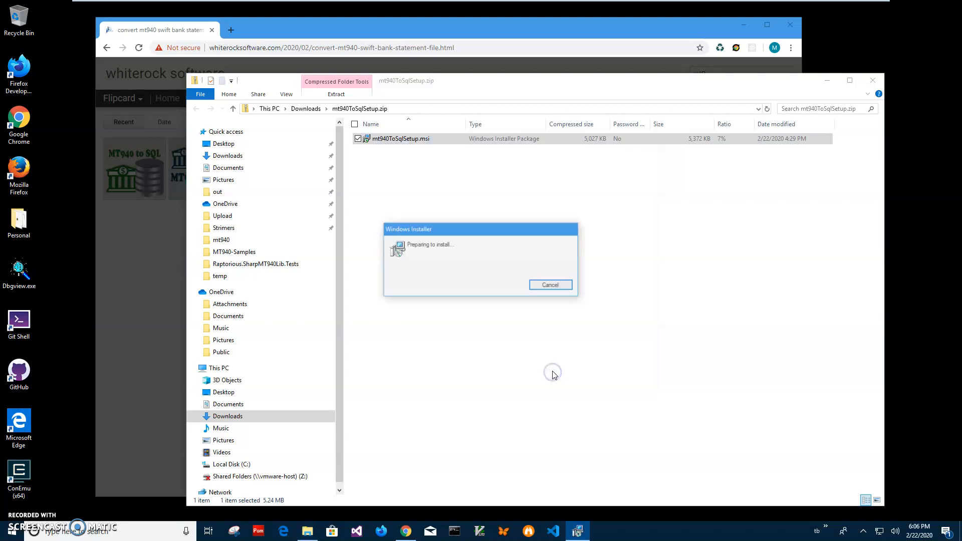
left_click(549, 284)
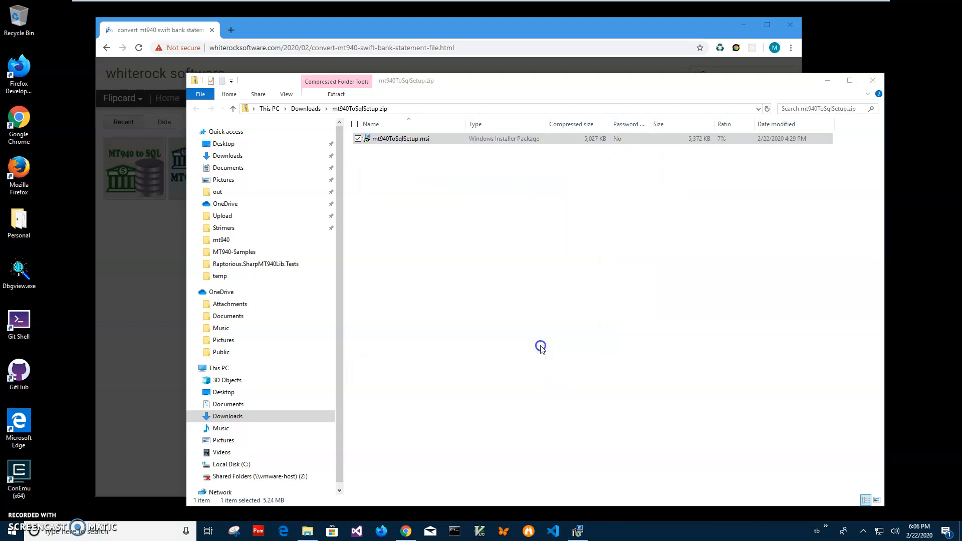
double_click(400, 139)
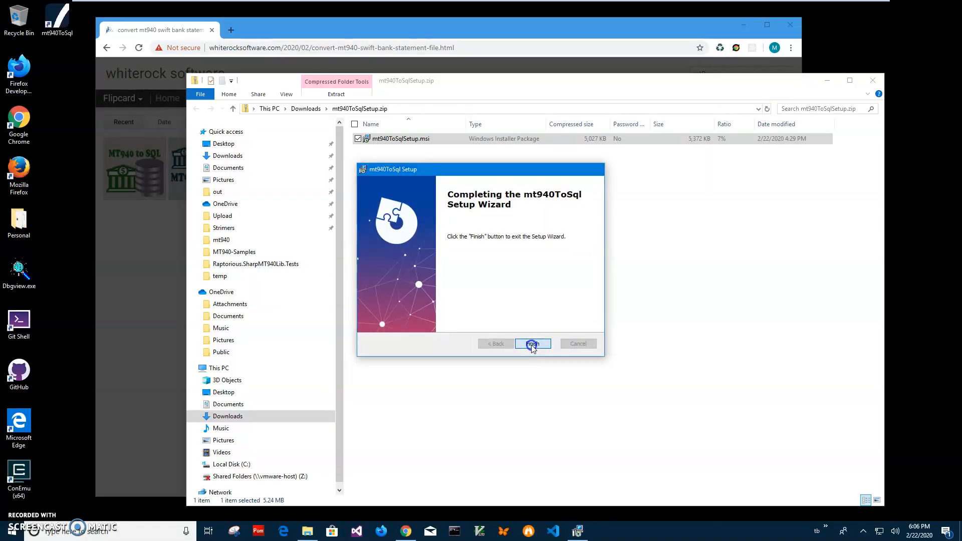
left_click(532, 344)
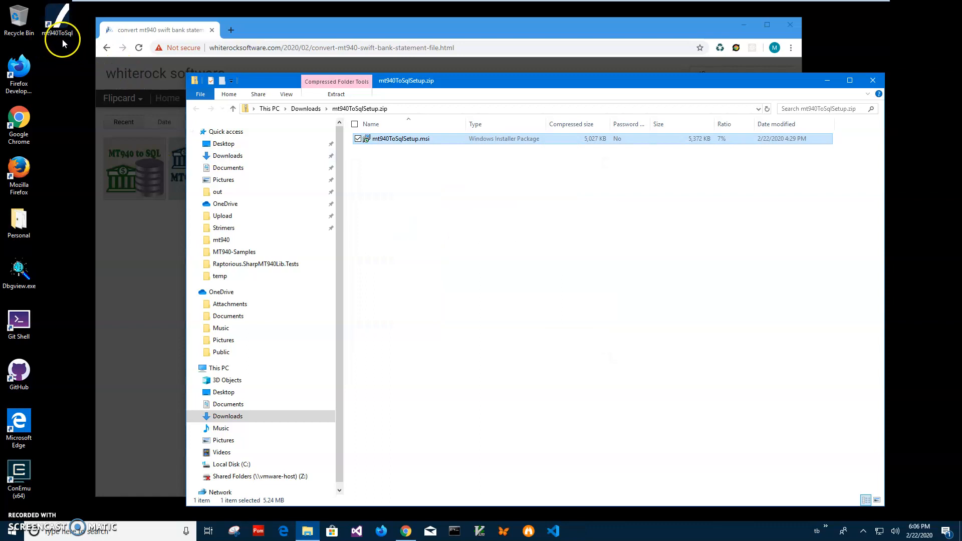
mouse_move(872, 80)
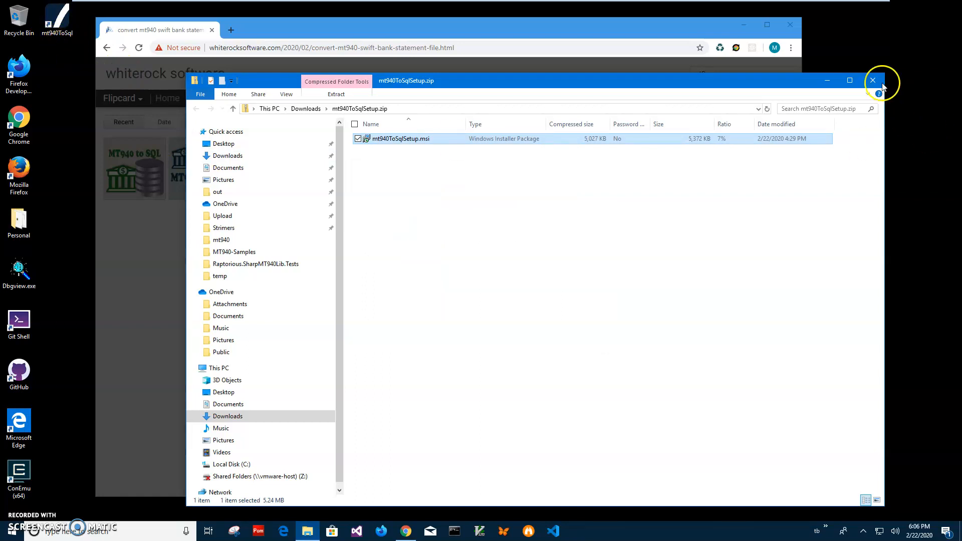
left_click(871, 80)
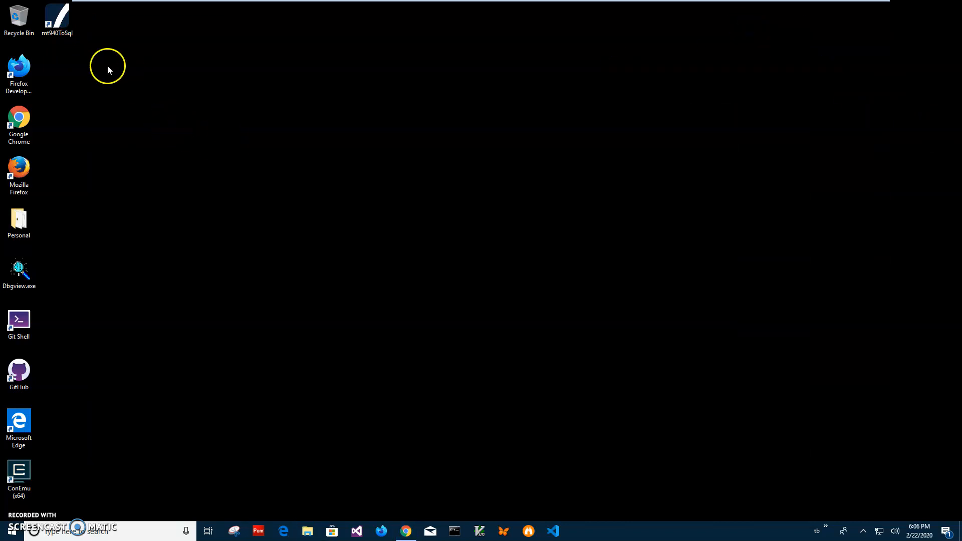
Launch mt940ToSql from its desktop shortcut and move its window toward the centre
double_click(56, 17)
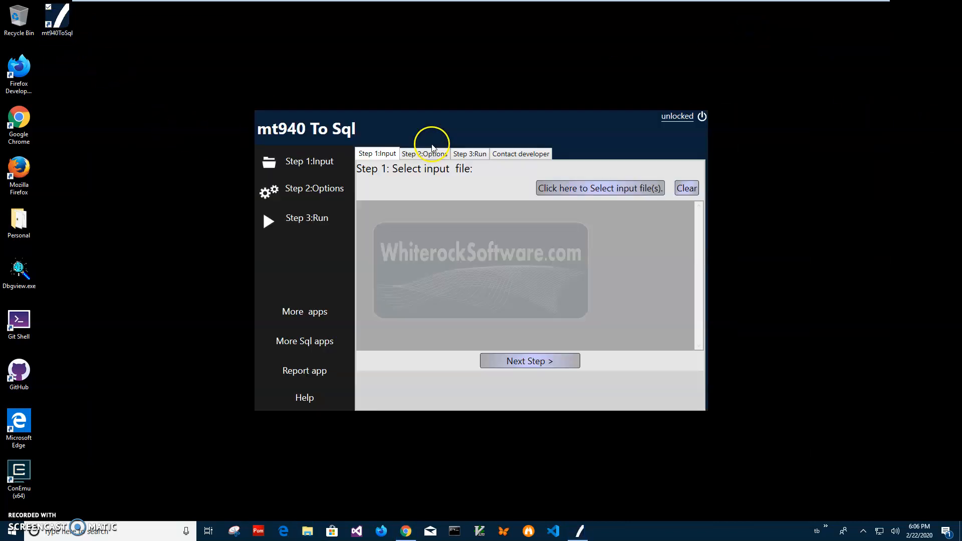
left_click_drag(429, 129, 435, 136)
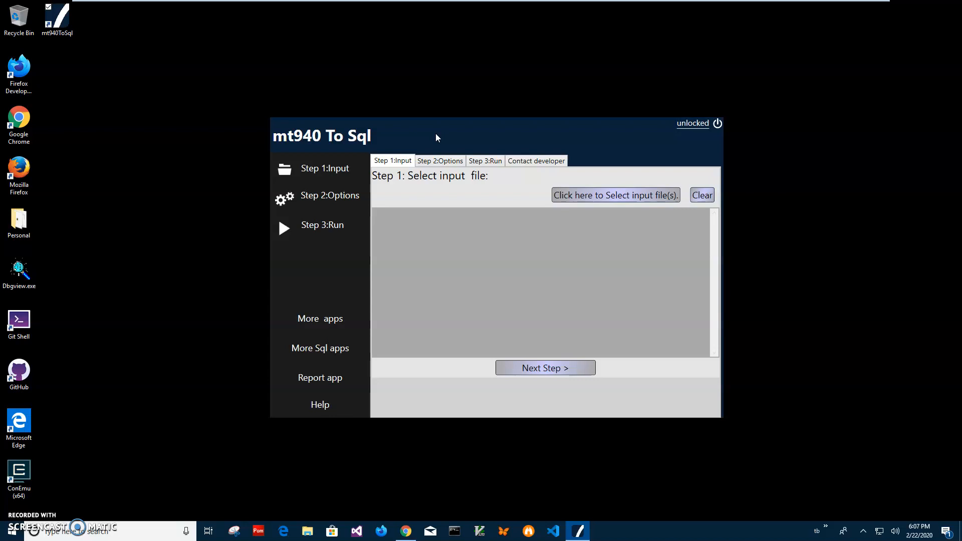
mouse_move(491, 205)
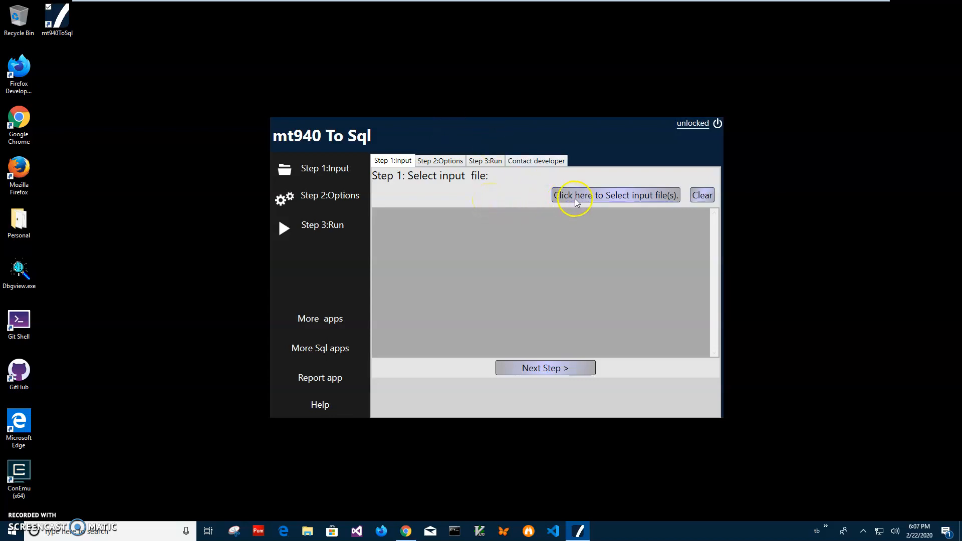
left_click(614, 194)
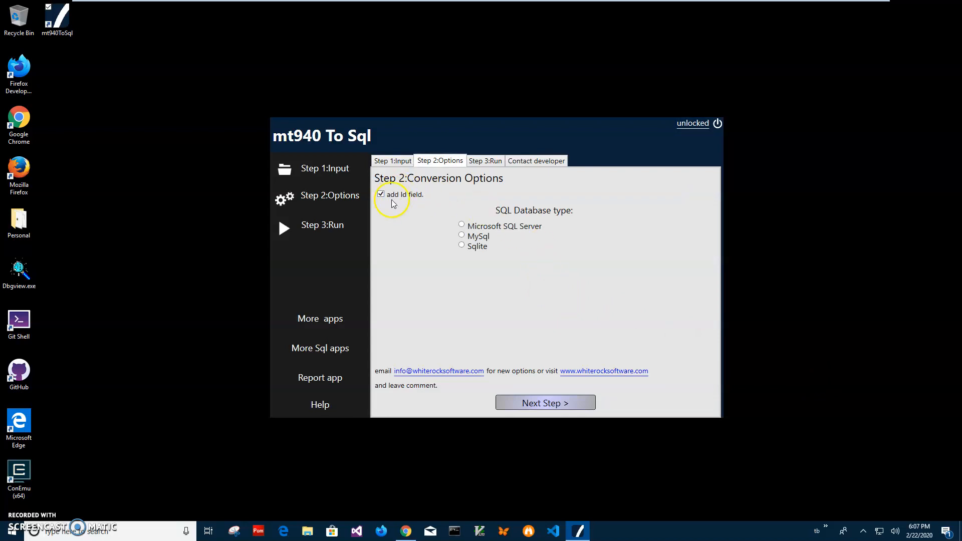
mouse_move(416, 205)
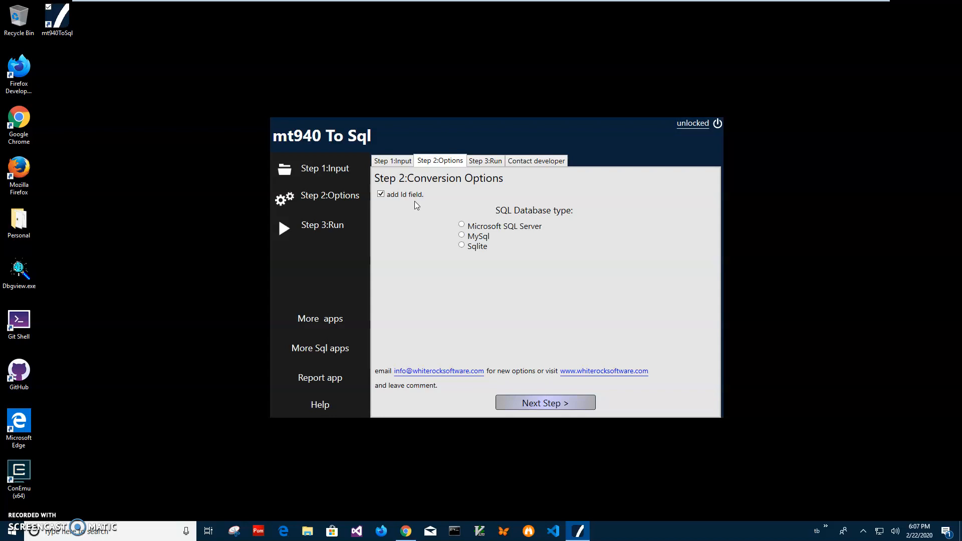
mouse_move(487, 225)
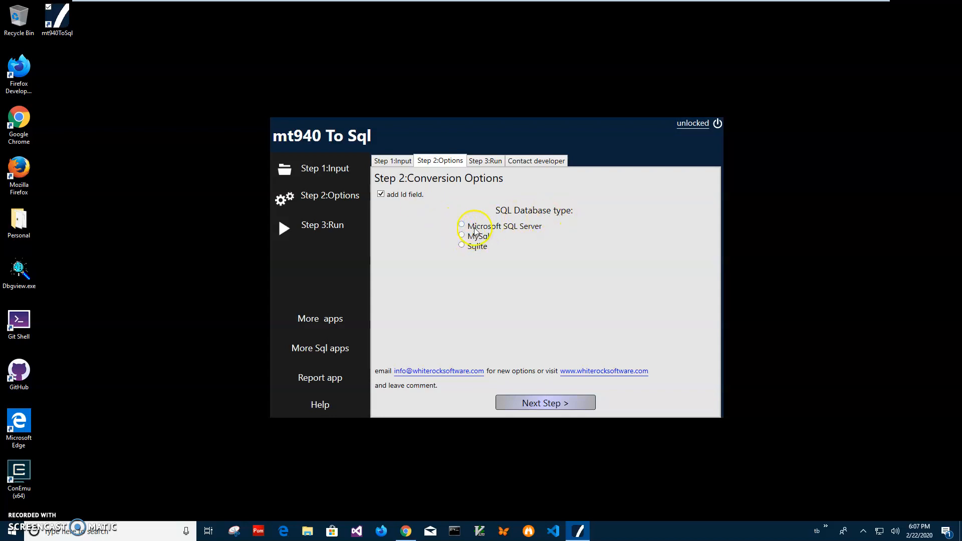
Select Microsoft SQL Server as the database type, keeping the Id field ticked
left_click(461, 226)
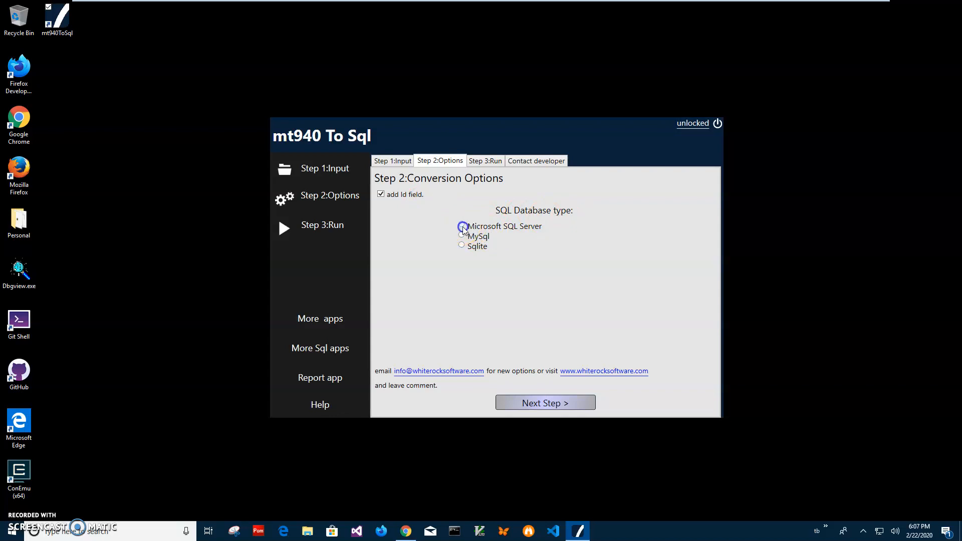
left_click(461, 226)
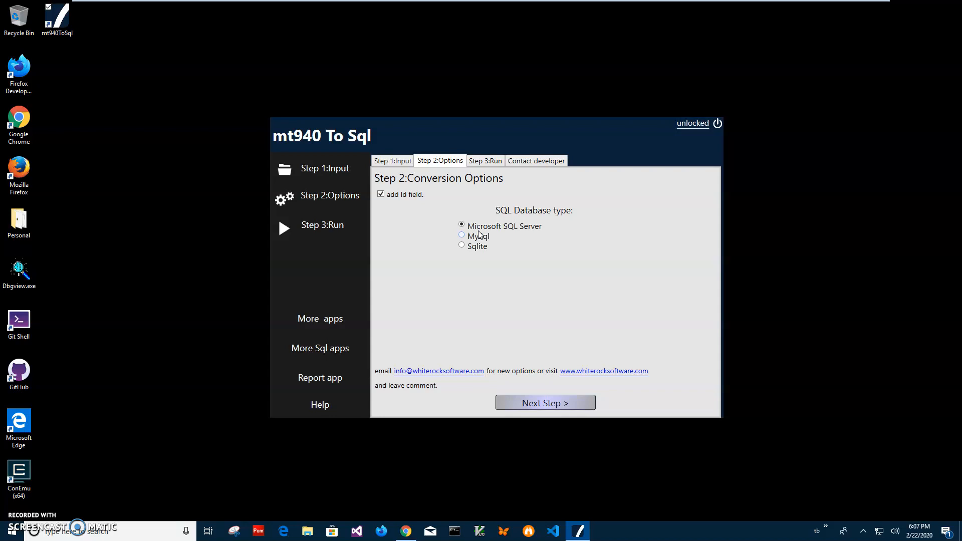
mouse_move(497, 230)
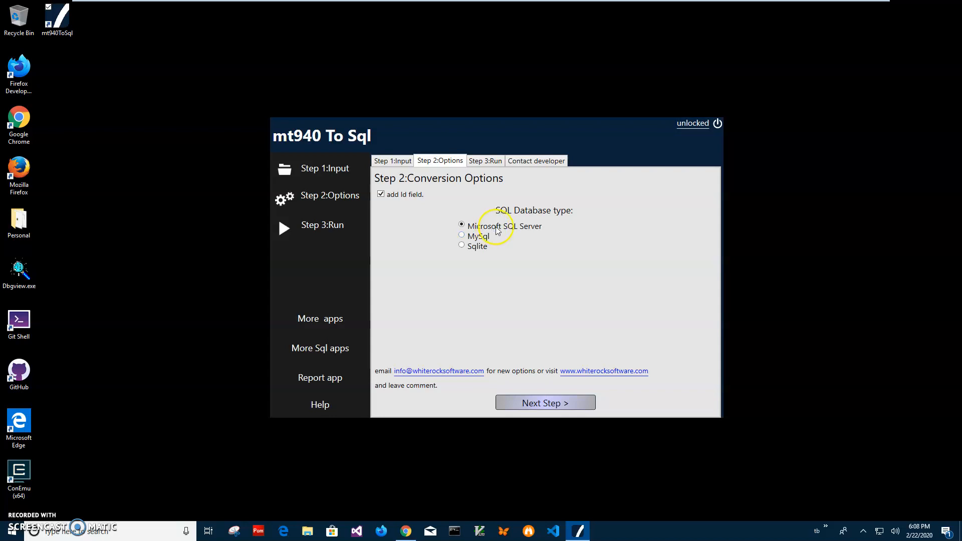
mouse_move(451, 238)
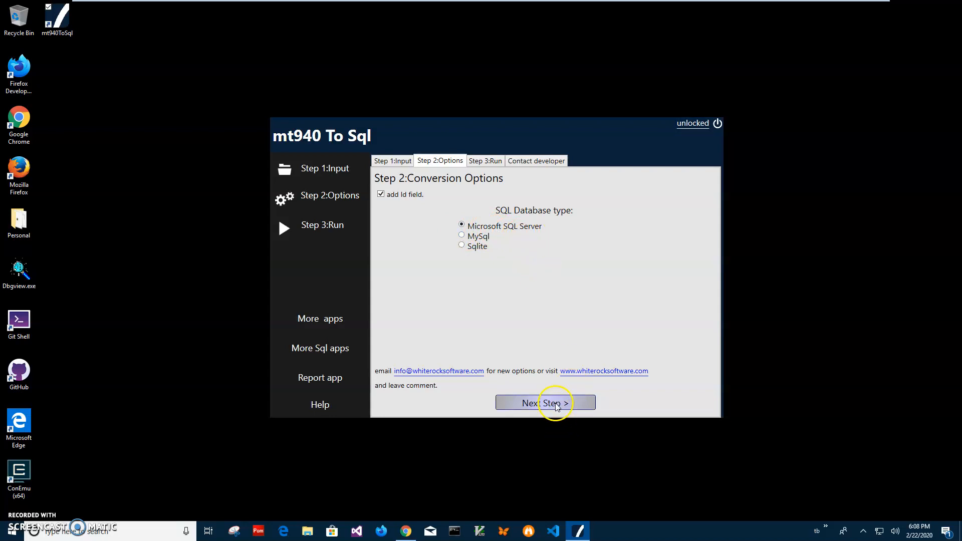
On the Run step, preview the SQL and scroll through the CREATE TABLE and INSERT statements
left_click(544, 403)
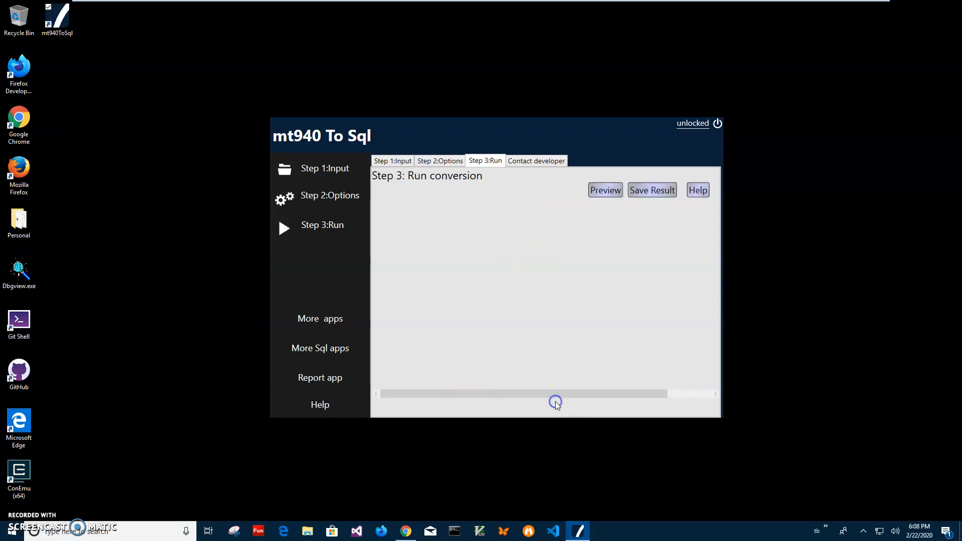
mouse_move(616, 221)
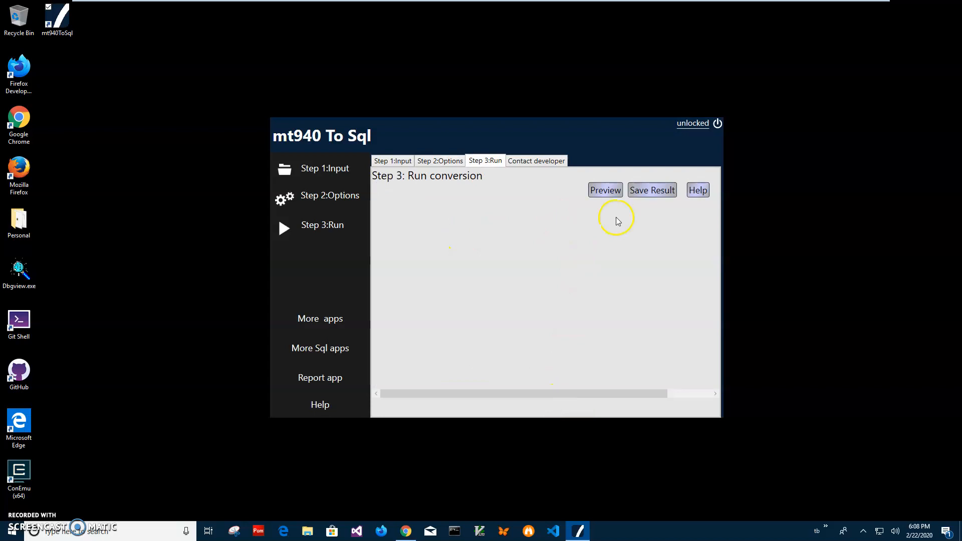
left_click(604, 190)
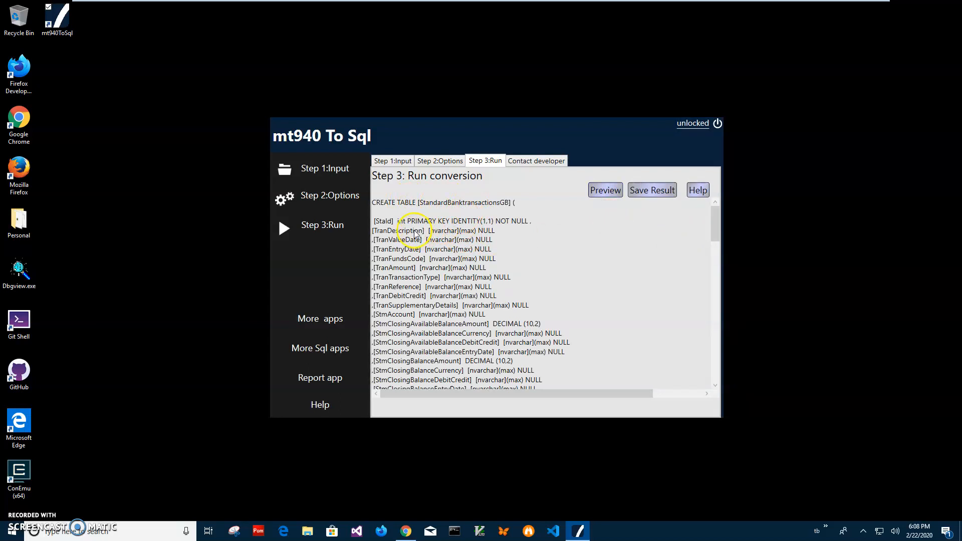
mouse_move(491, 224)
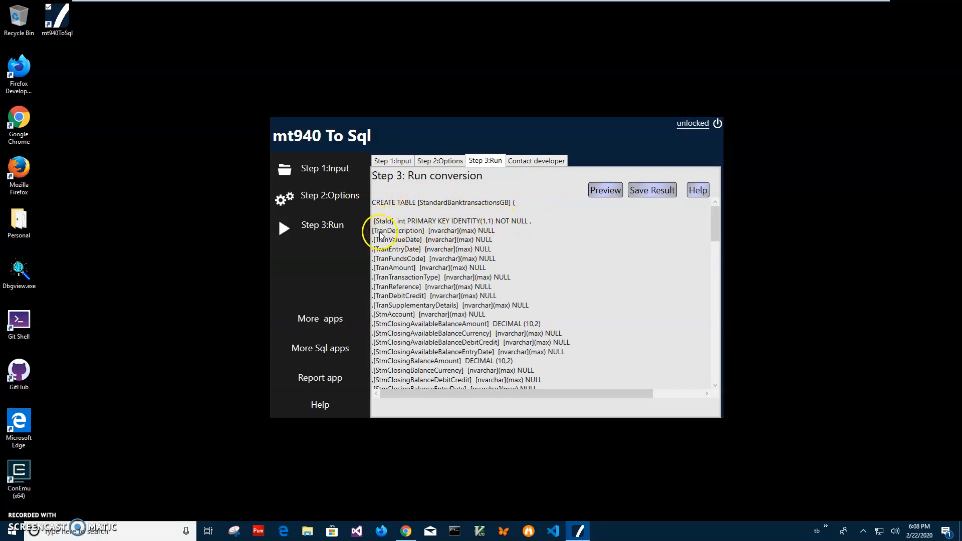
mouse_move(411, 251)
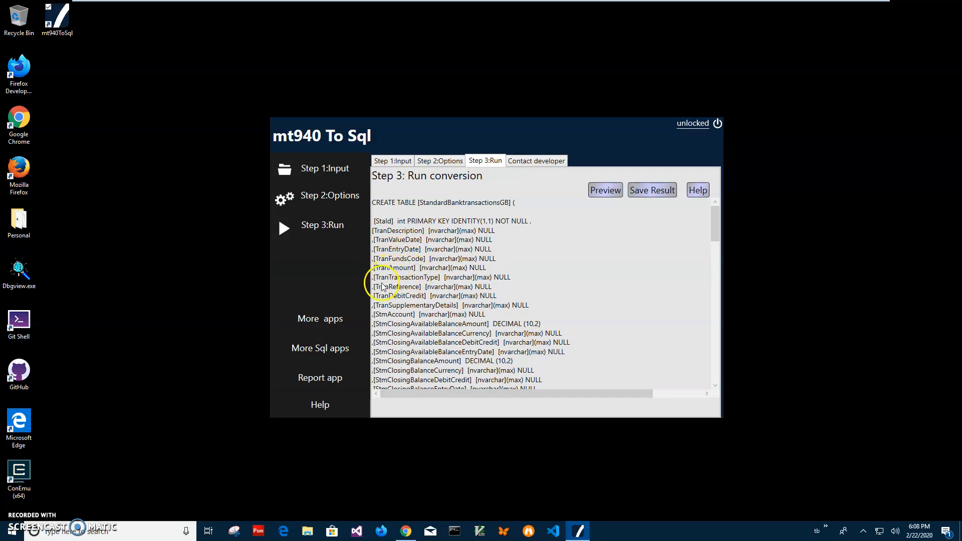
scroll("down", 3)
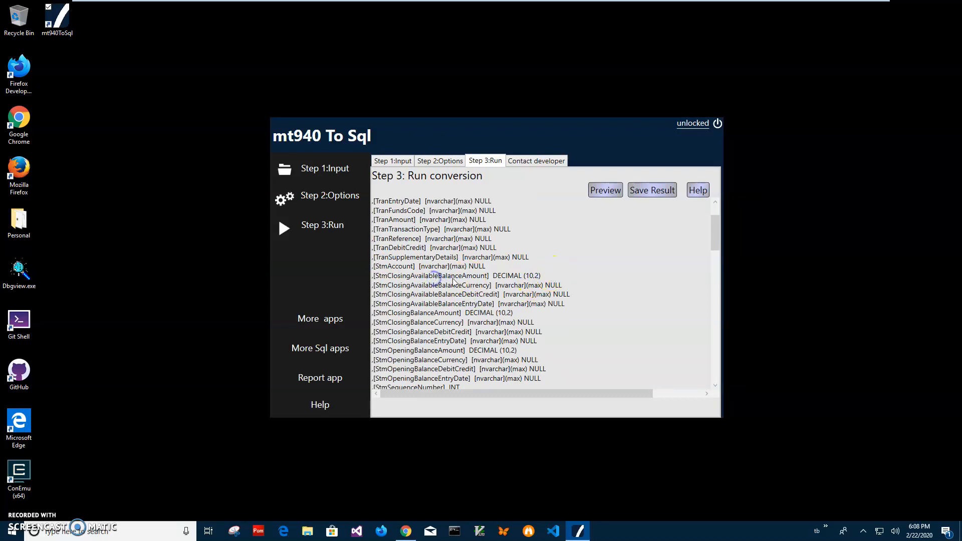
scroll("down", 3)
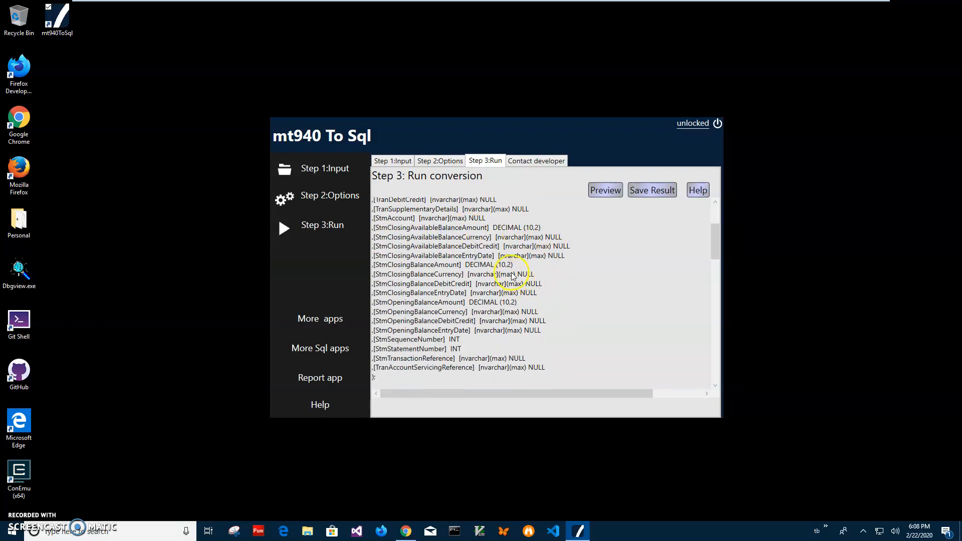
mouse_move(508, 270)
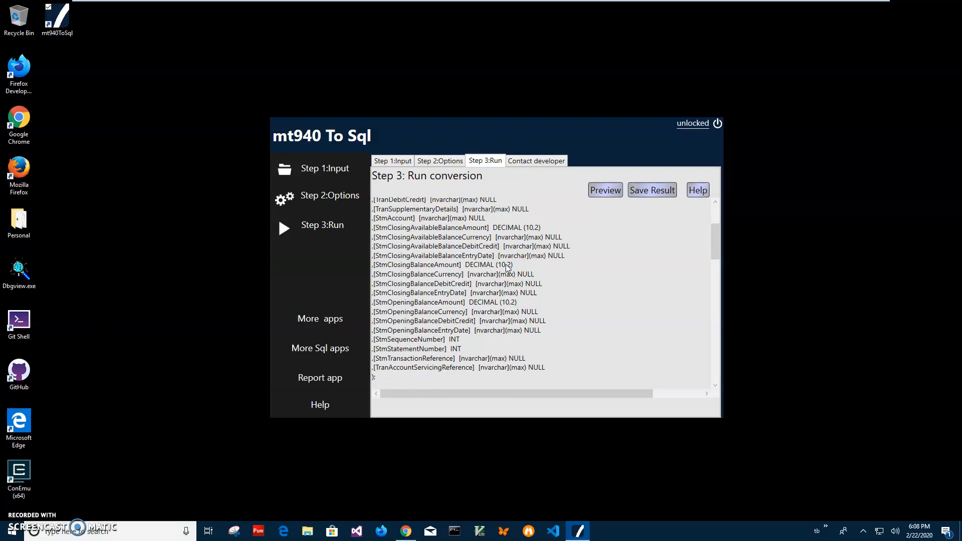
scroll("down", 3)
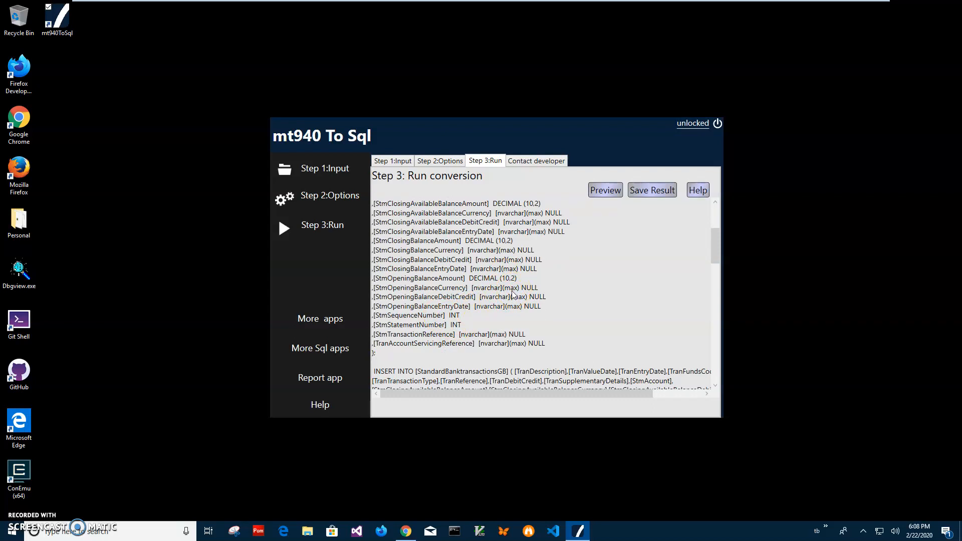
scroll("down", 3)
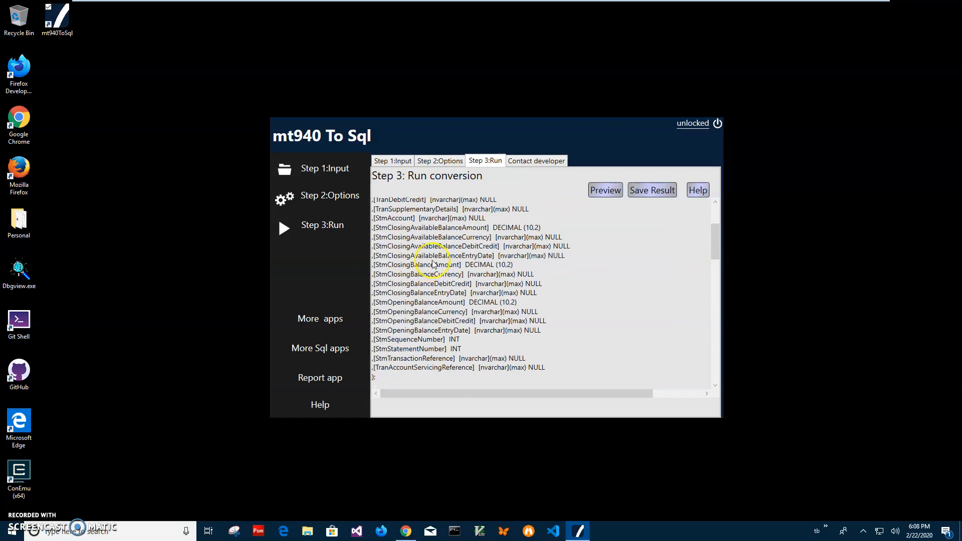
scroll("up", 3)
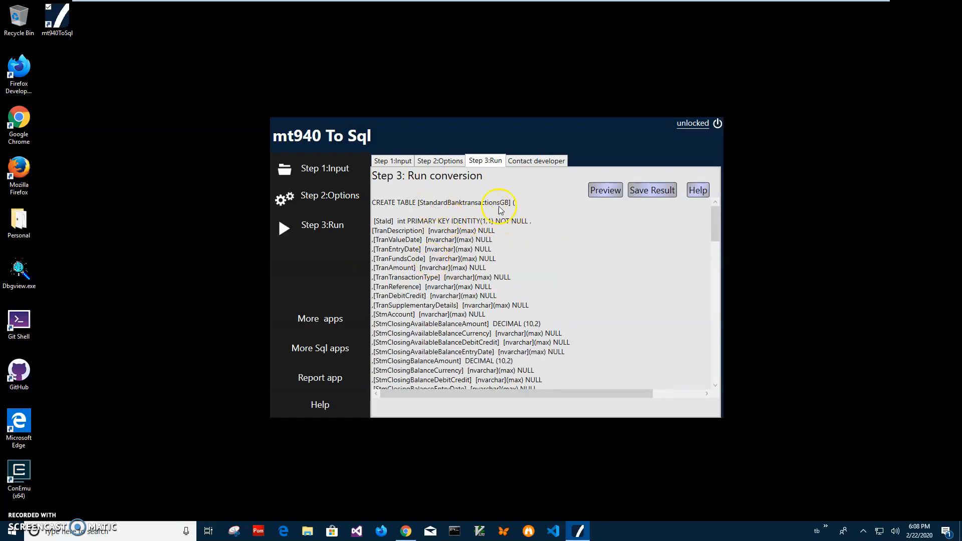
mouse_move(548, 275)
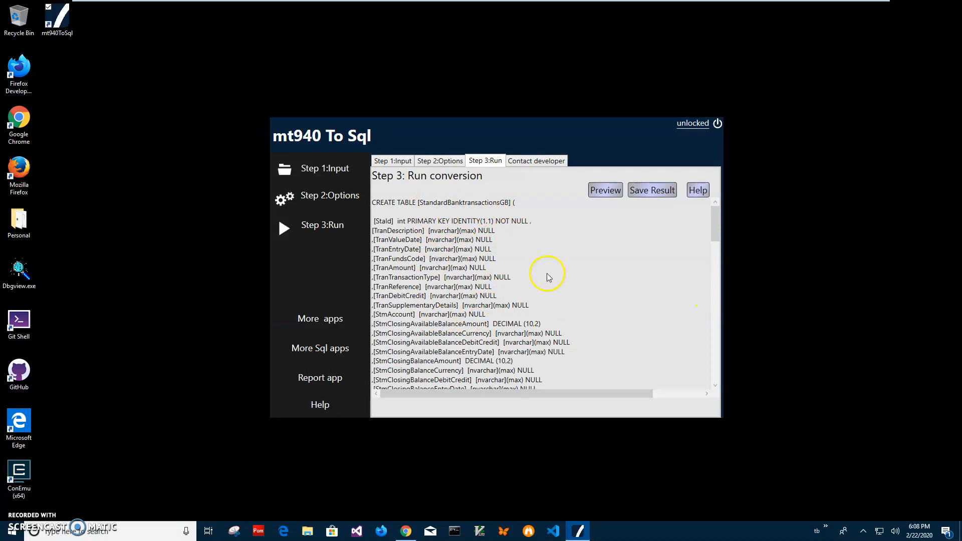
mouse_move(538, 290)
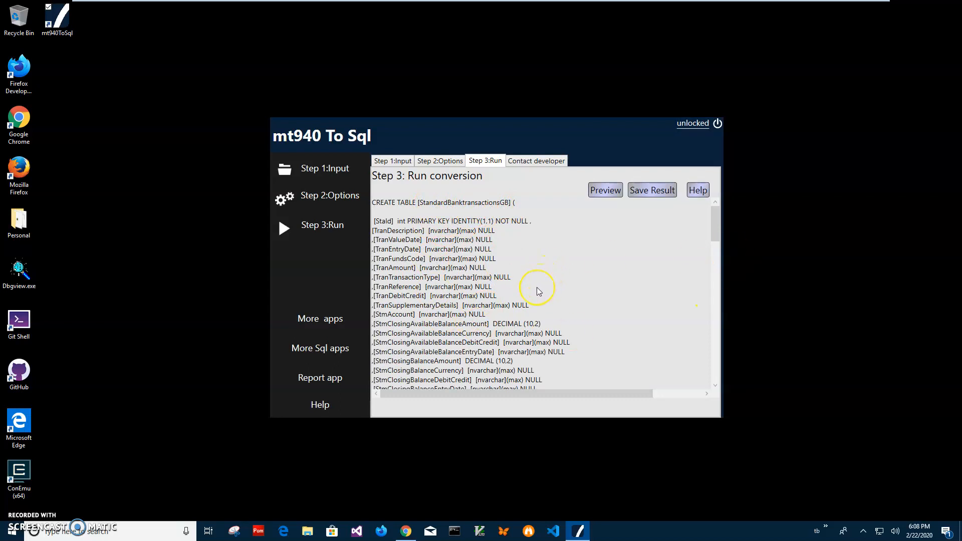
mouse_move(645, 205)
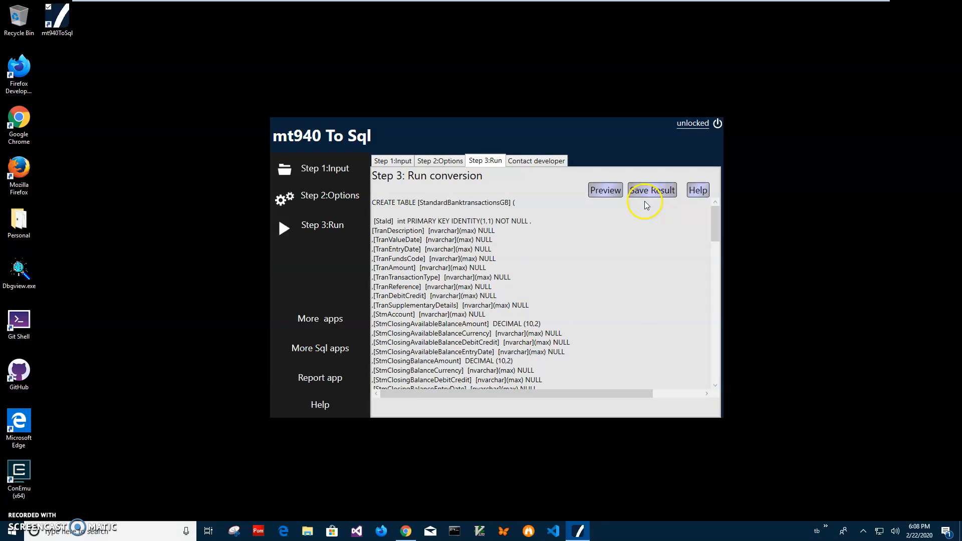
scroll("down", 3)
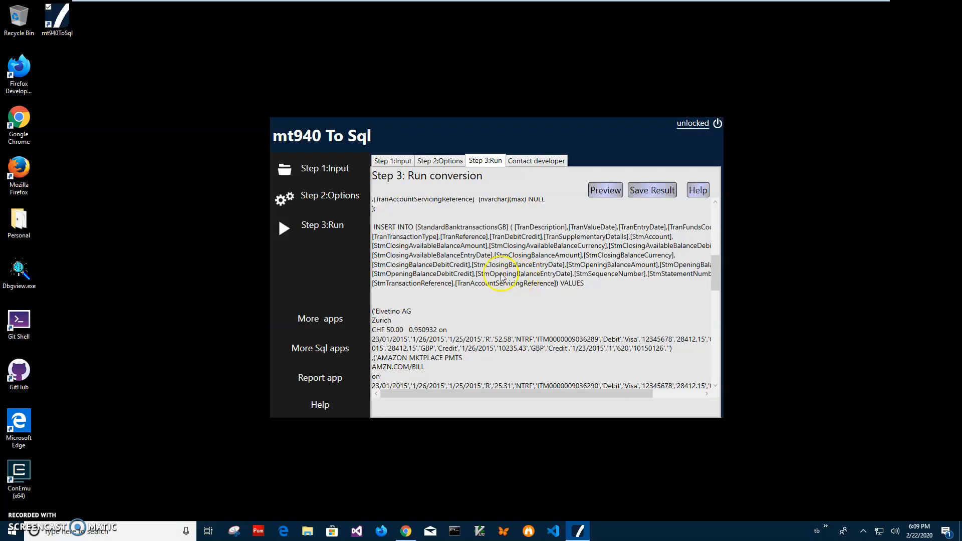
mouse_move(575, 281)
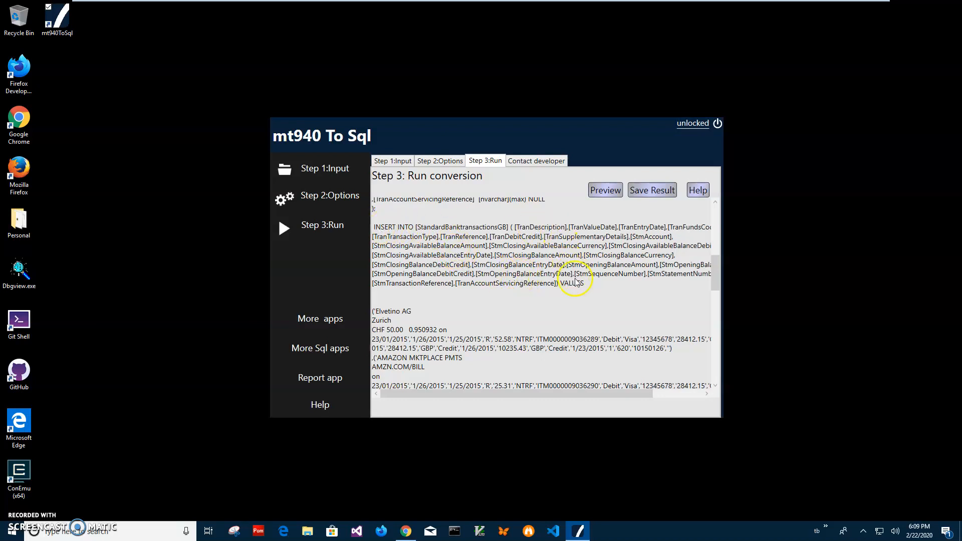
scroll("down", 3)
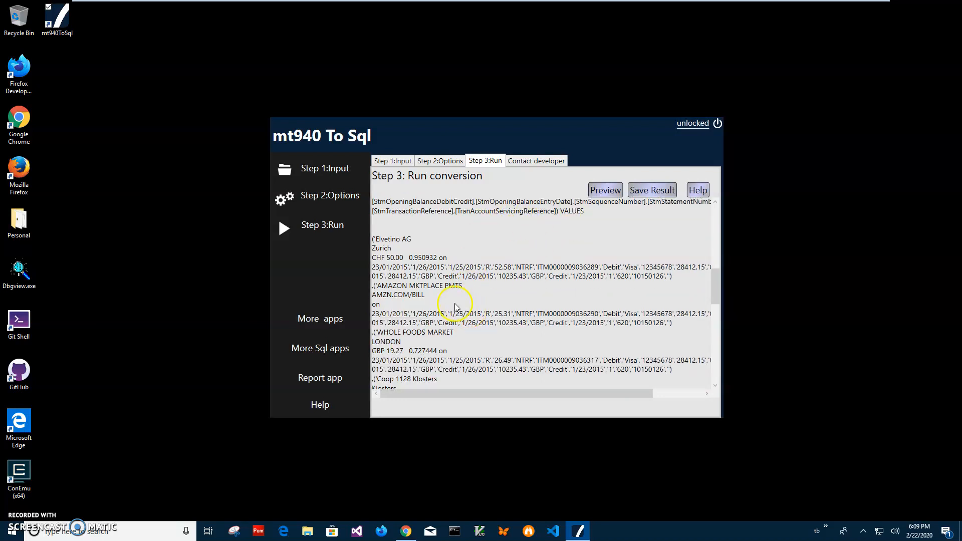
mouse_move(379, 244)
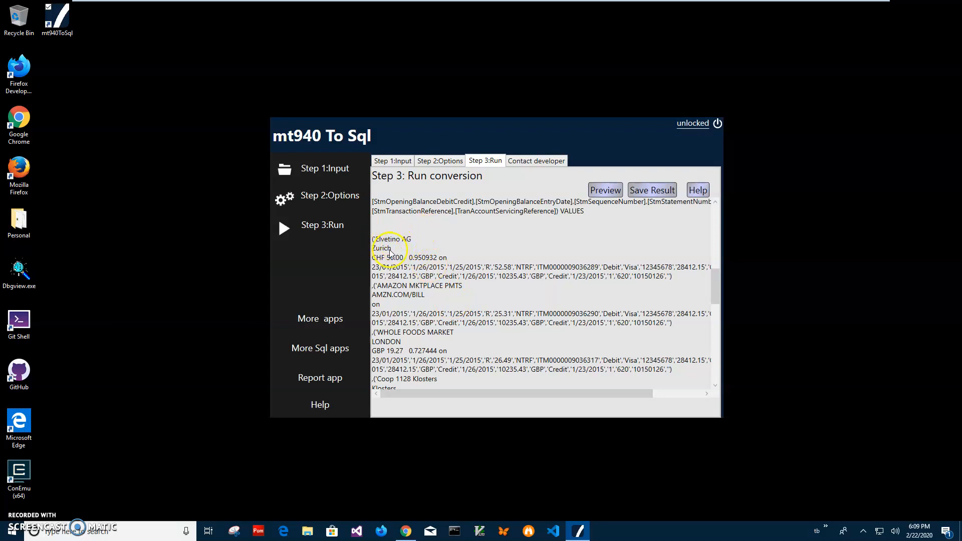
mouse_move(402, 306)
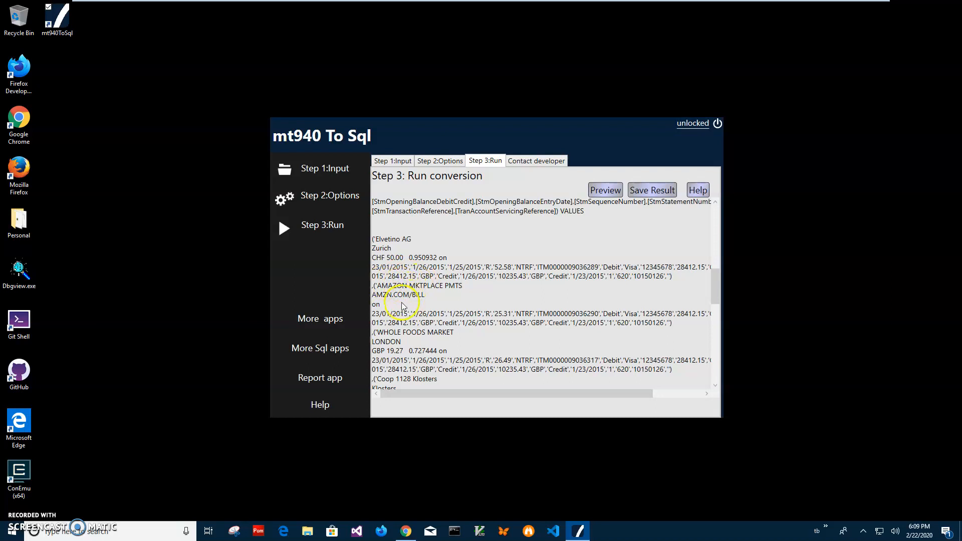
mouse_move(399, 291)
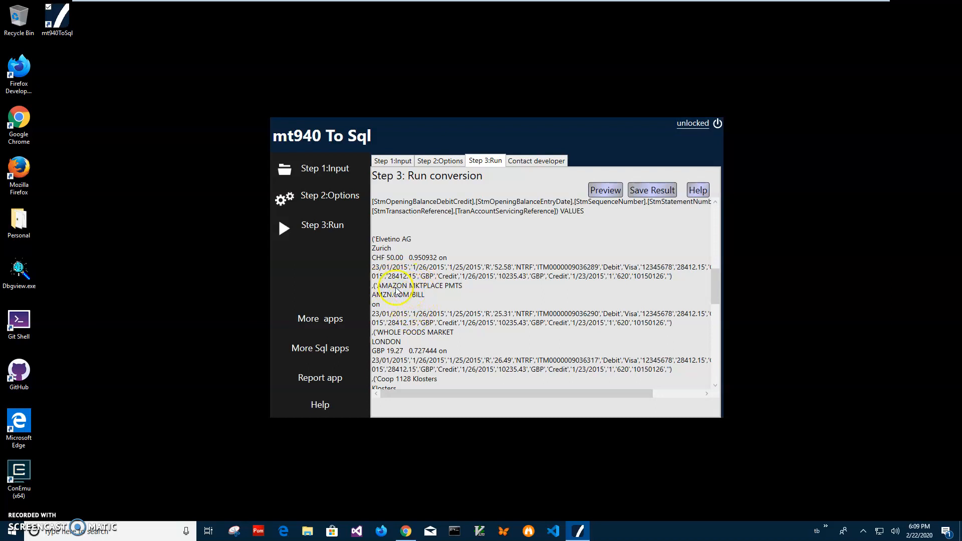
mouse_move(392, 289)
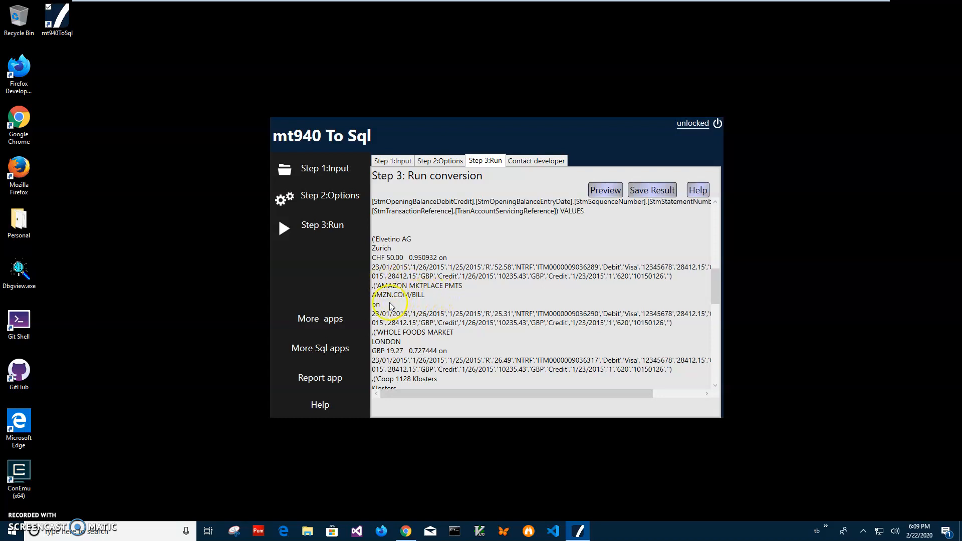
mouse_move(414, 239)
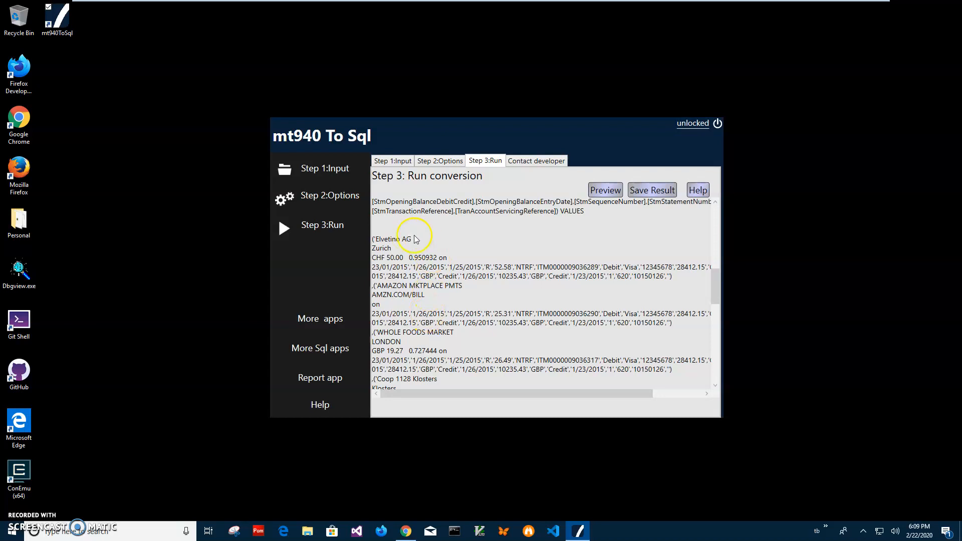
mouse_move(397, 248)
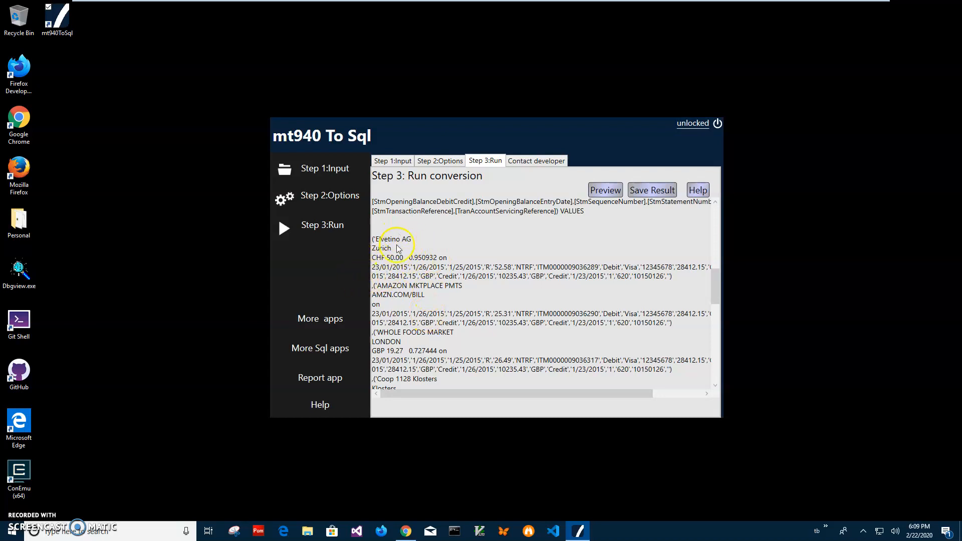
scroll("down", 3)
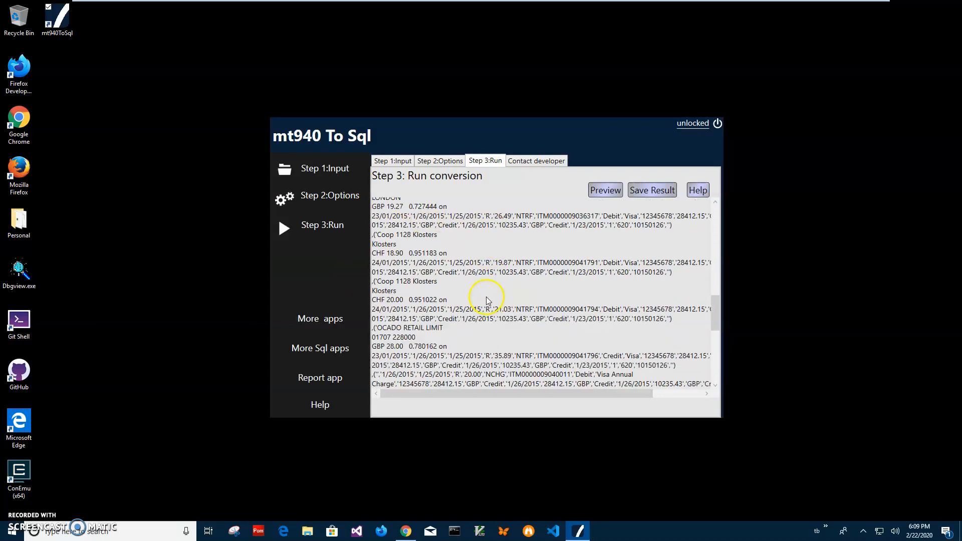
scroll("down", 3)
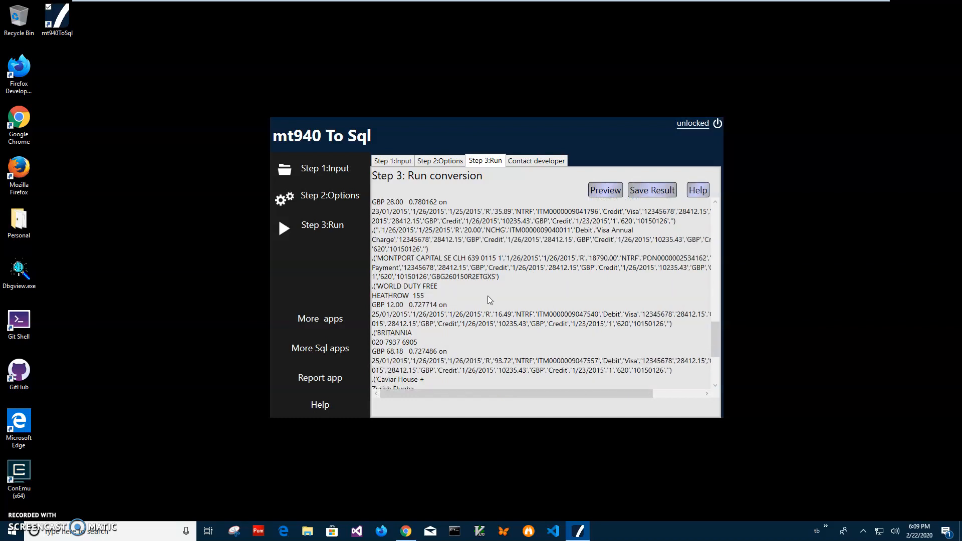
scroll("down", 3)
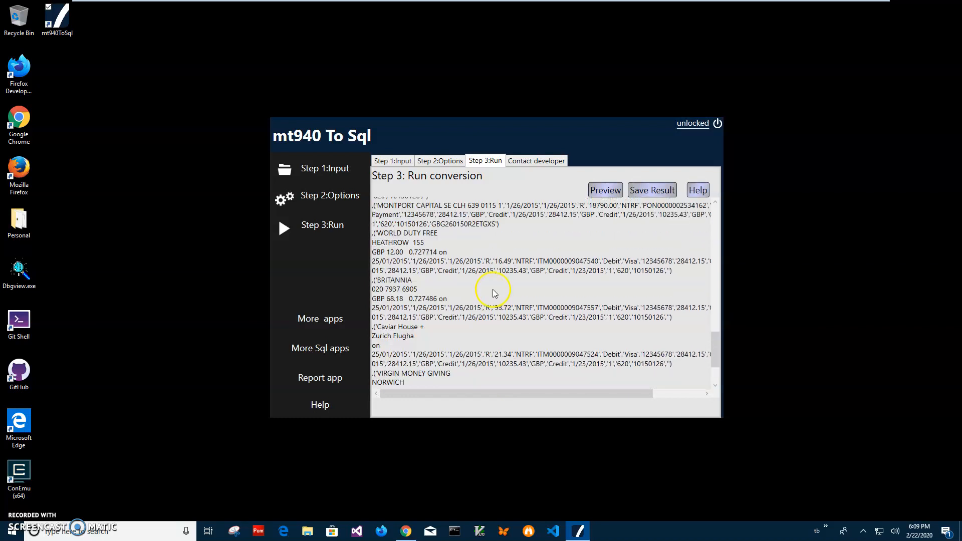
scroll("up", 3)
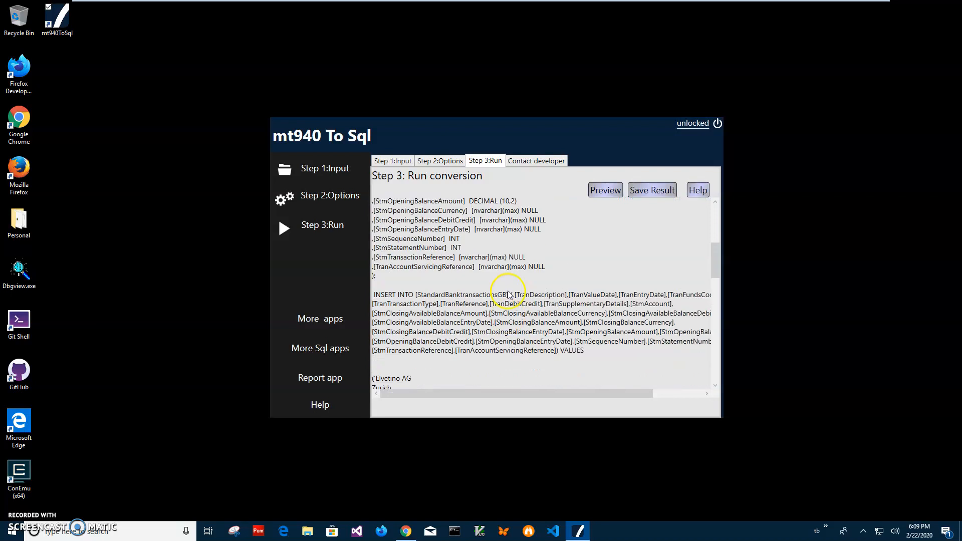
scroll("up", 3)
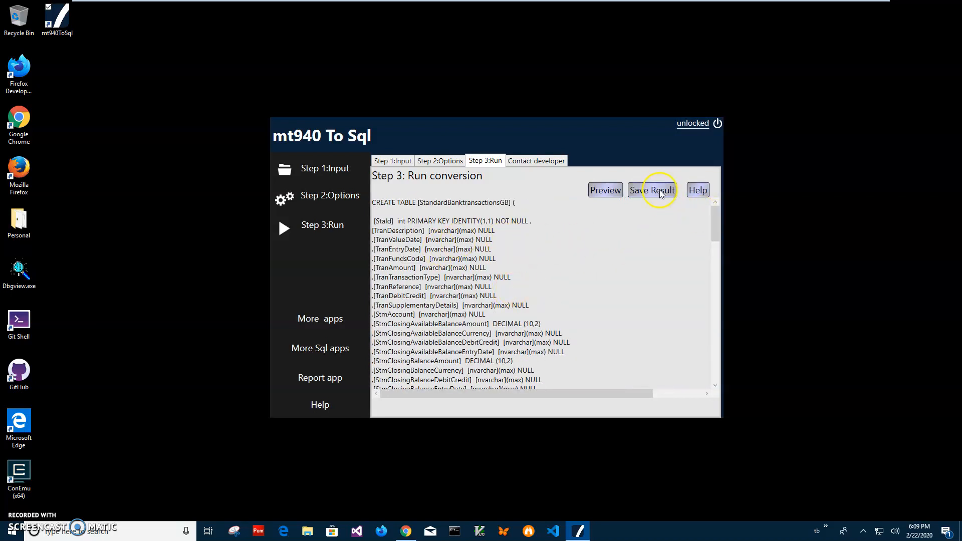
Save the result as a .sql file in MT940-Samples and open it in Notepad
left_click(652, 189)
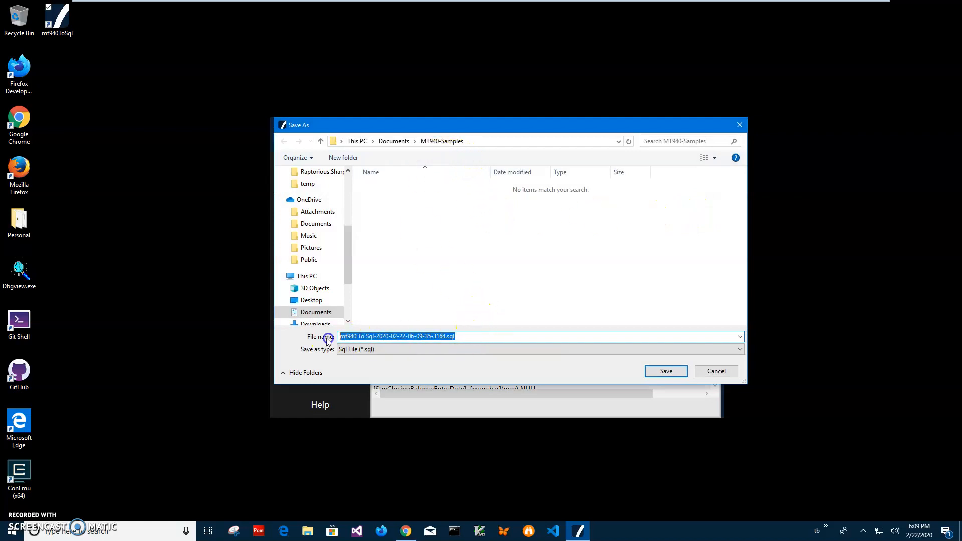
mouse_move(512, 301)
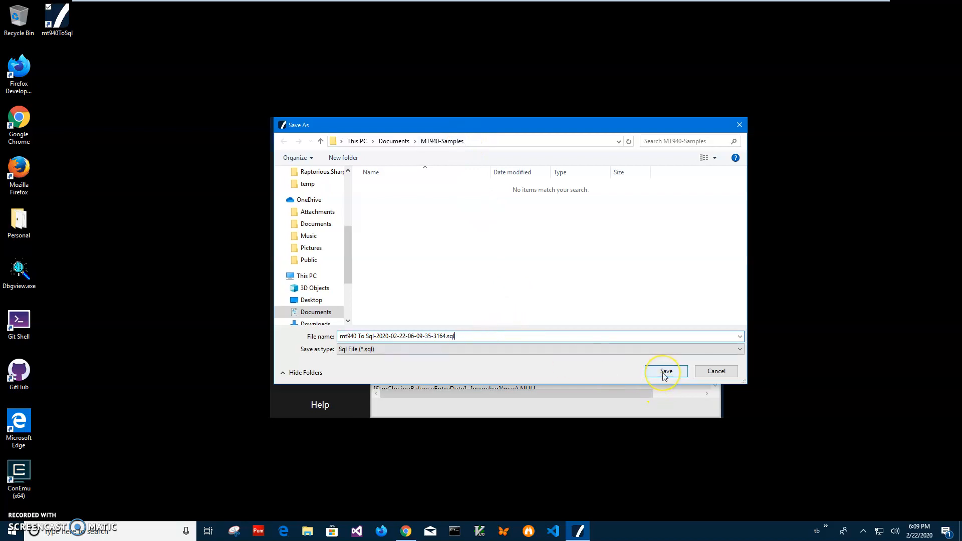
left_click(666, 371)
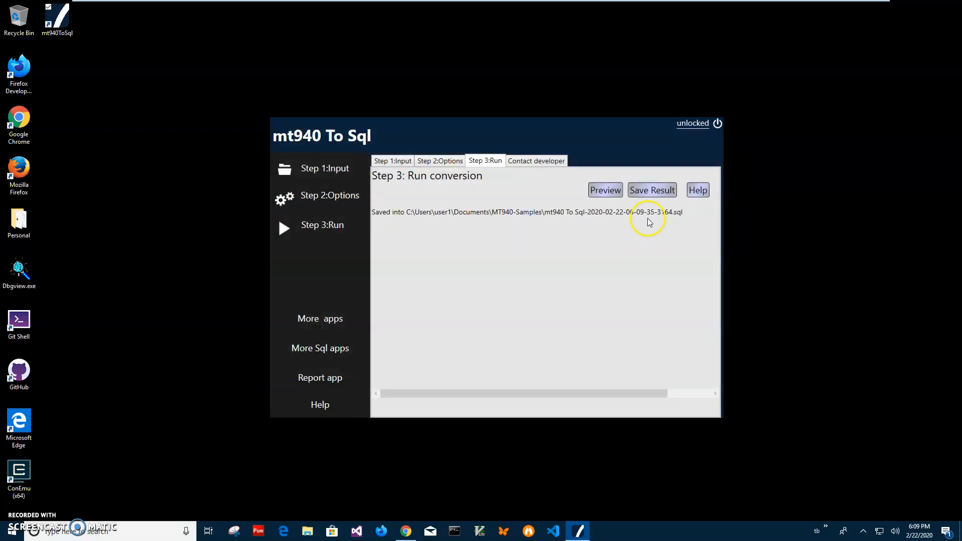
mouse_move(599, 446)
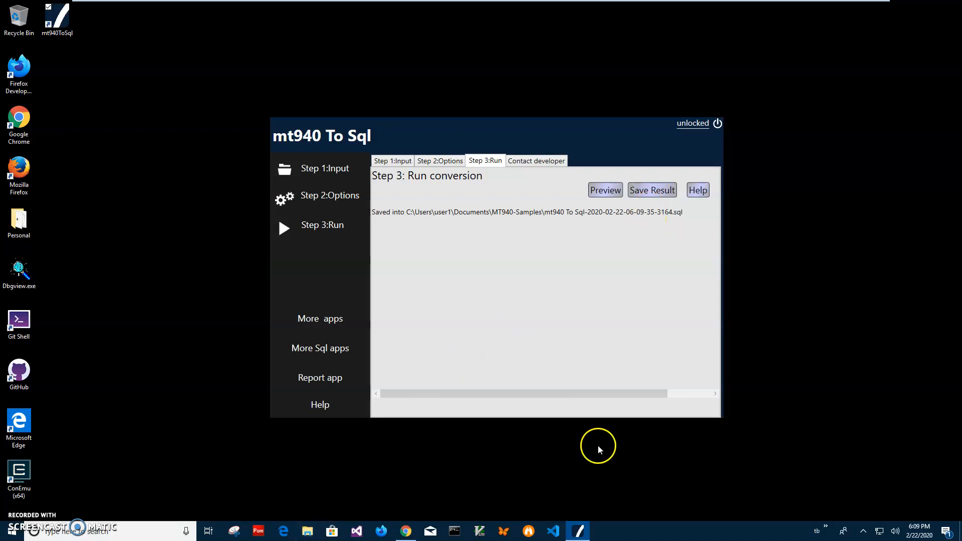
left_click(306, 531)
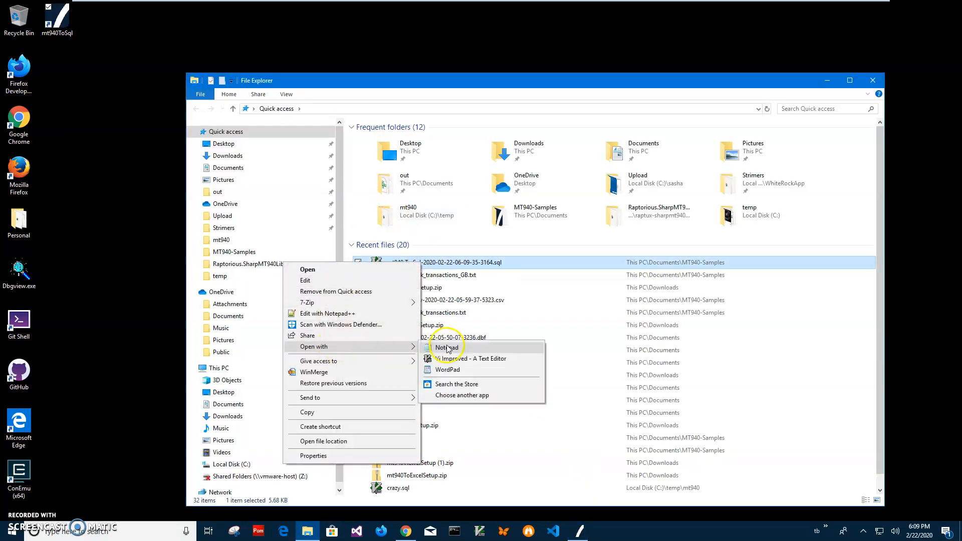
left_click(446, 348)
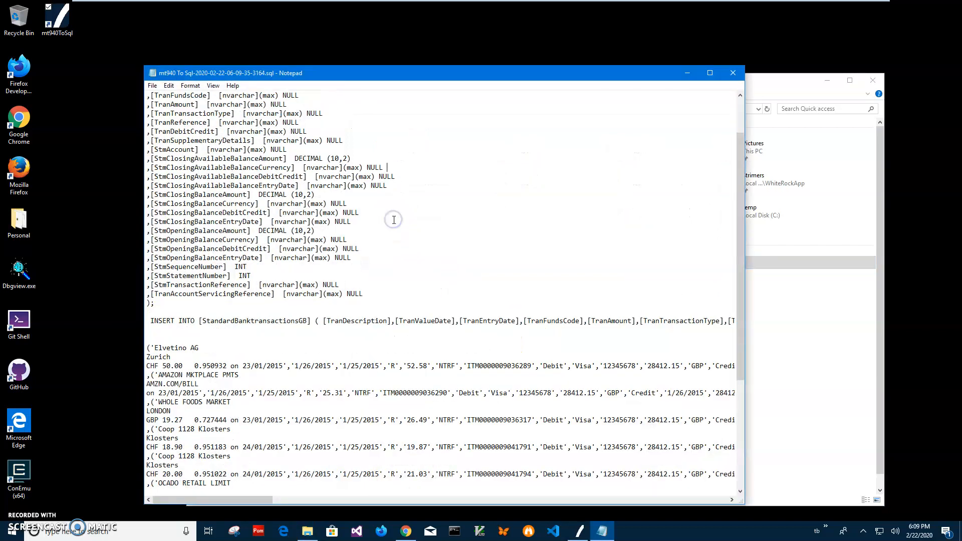
Scroll through the saved script's CREATE TABLE and INSERT statements
scroll("down", 3)
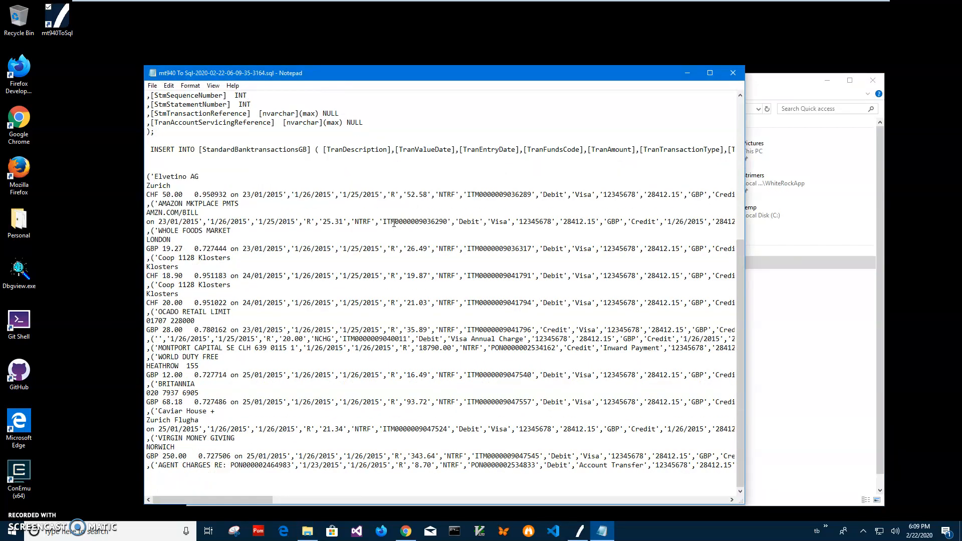
scroll("up", 3)
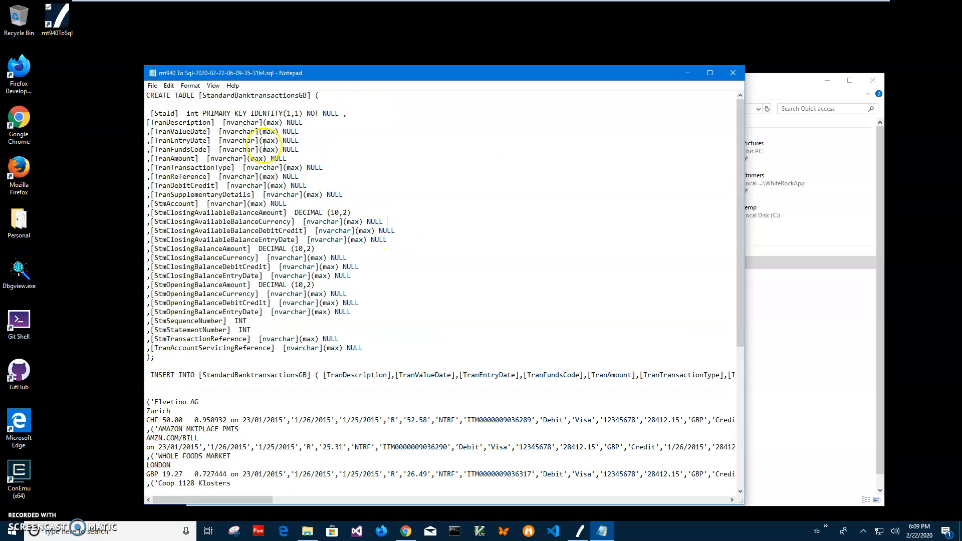
scroll("down", 3)
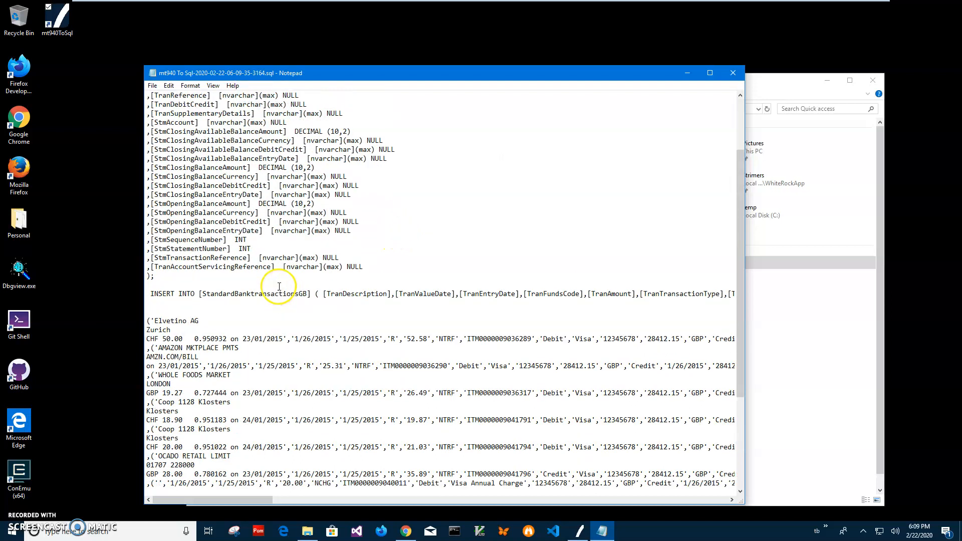
scroll("up", 3)
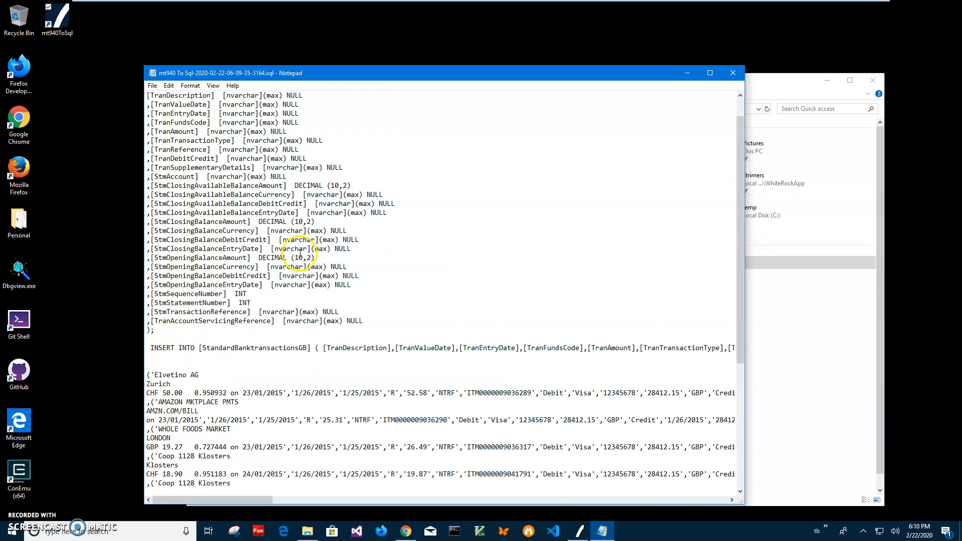
scroll("up", 3)
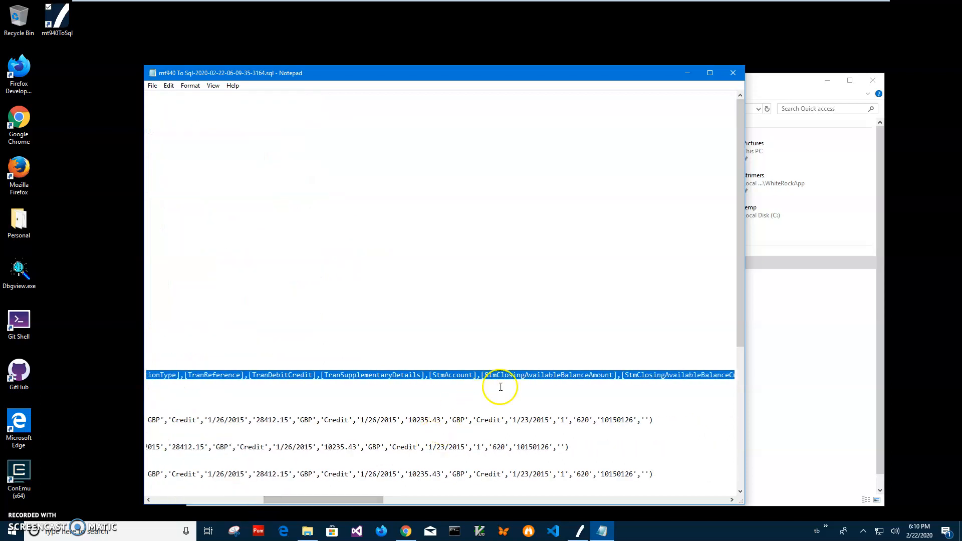
Highlight column names like TranDescription in the INSERT statements, then close Notepad
double_click(549, 375)
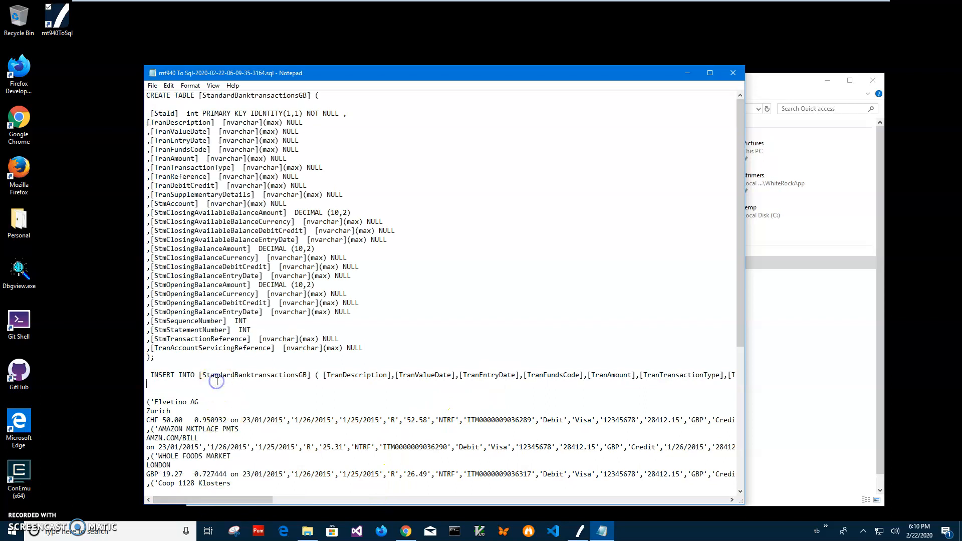
mouse_move(191, 168)
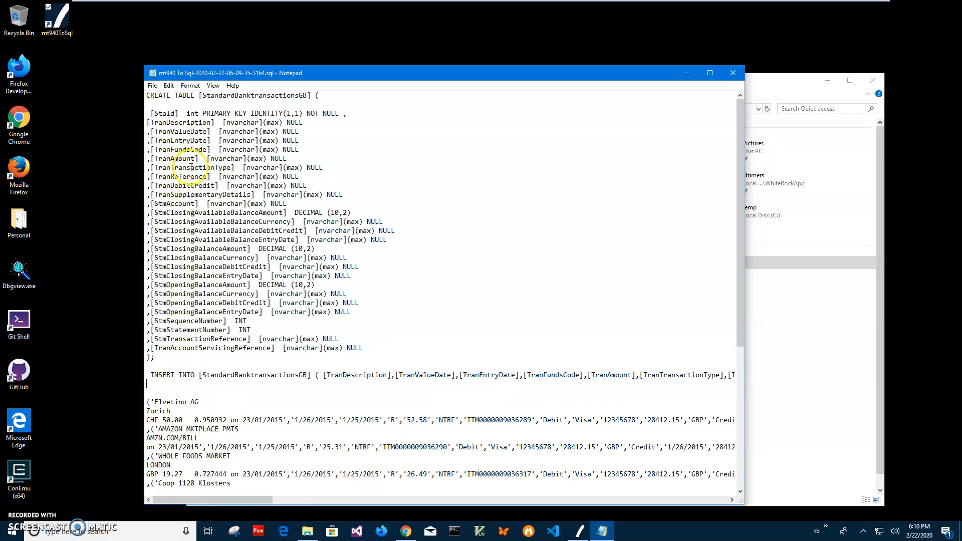
double_click(357, 374)
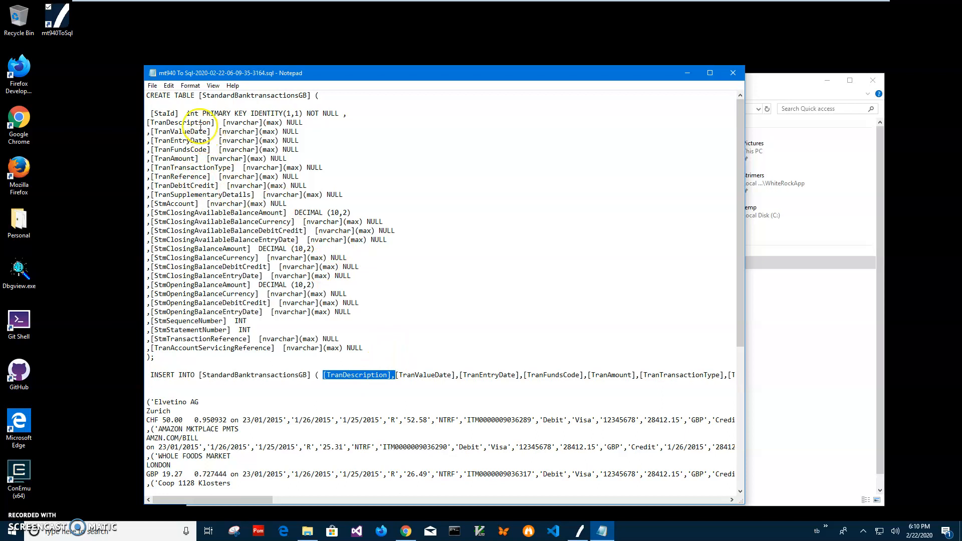
left_click(347, 375)
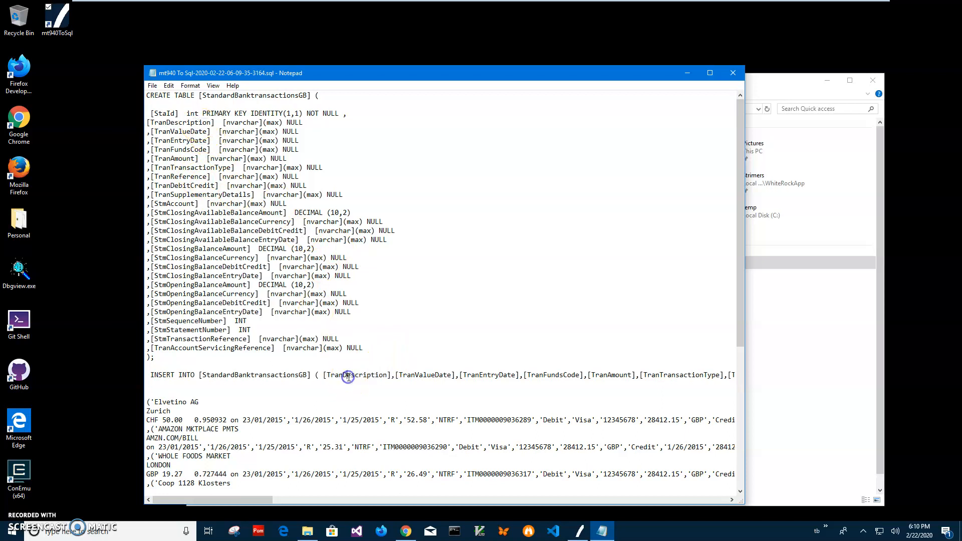
double_click(358, 149)
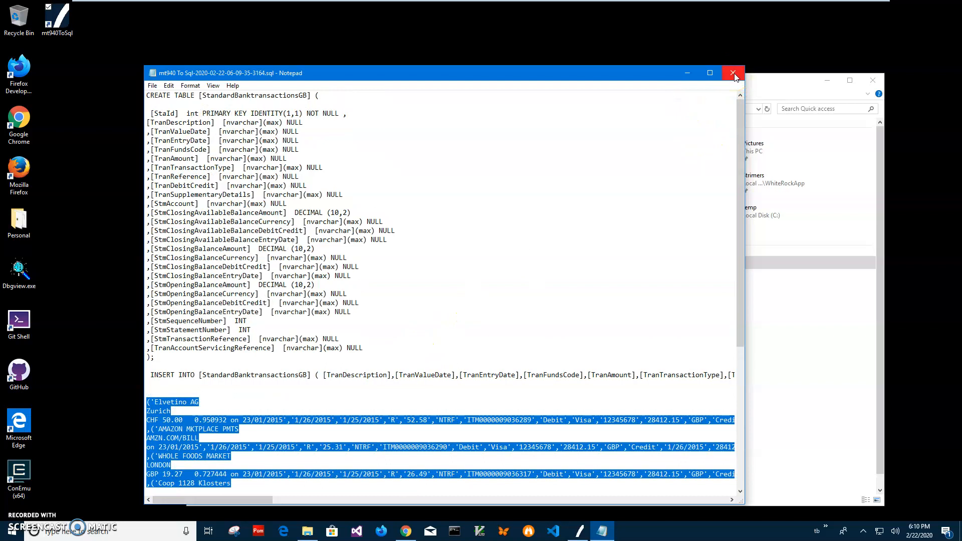
mouse_move(733, 73)
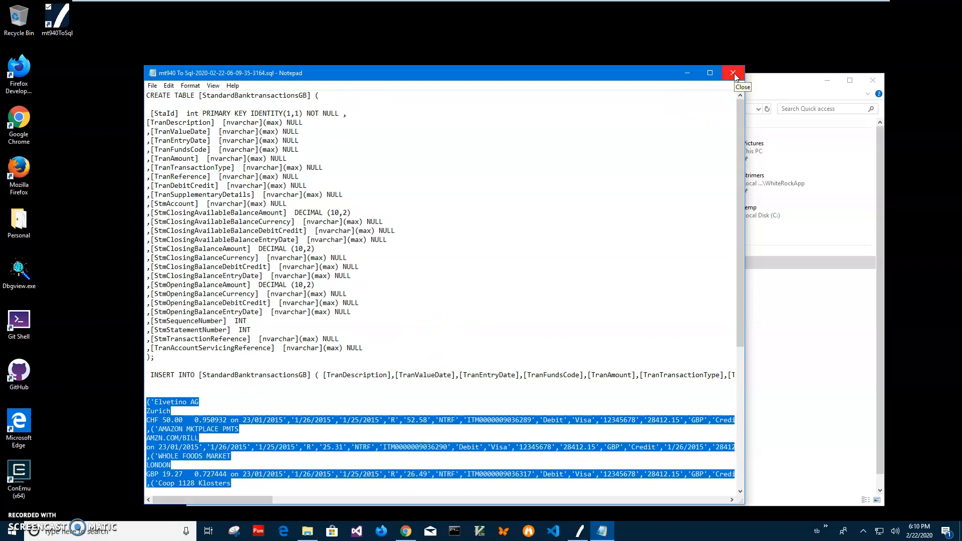
left_click(732, 73)
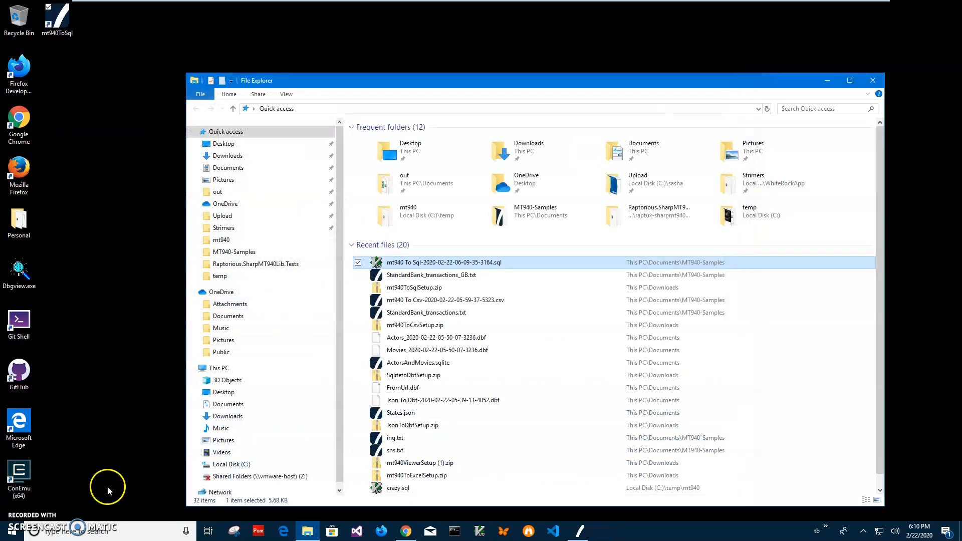